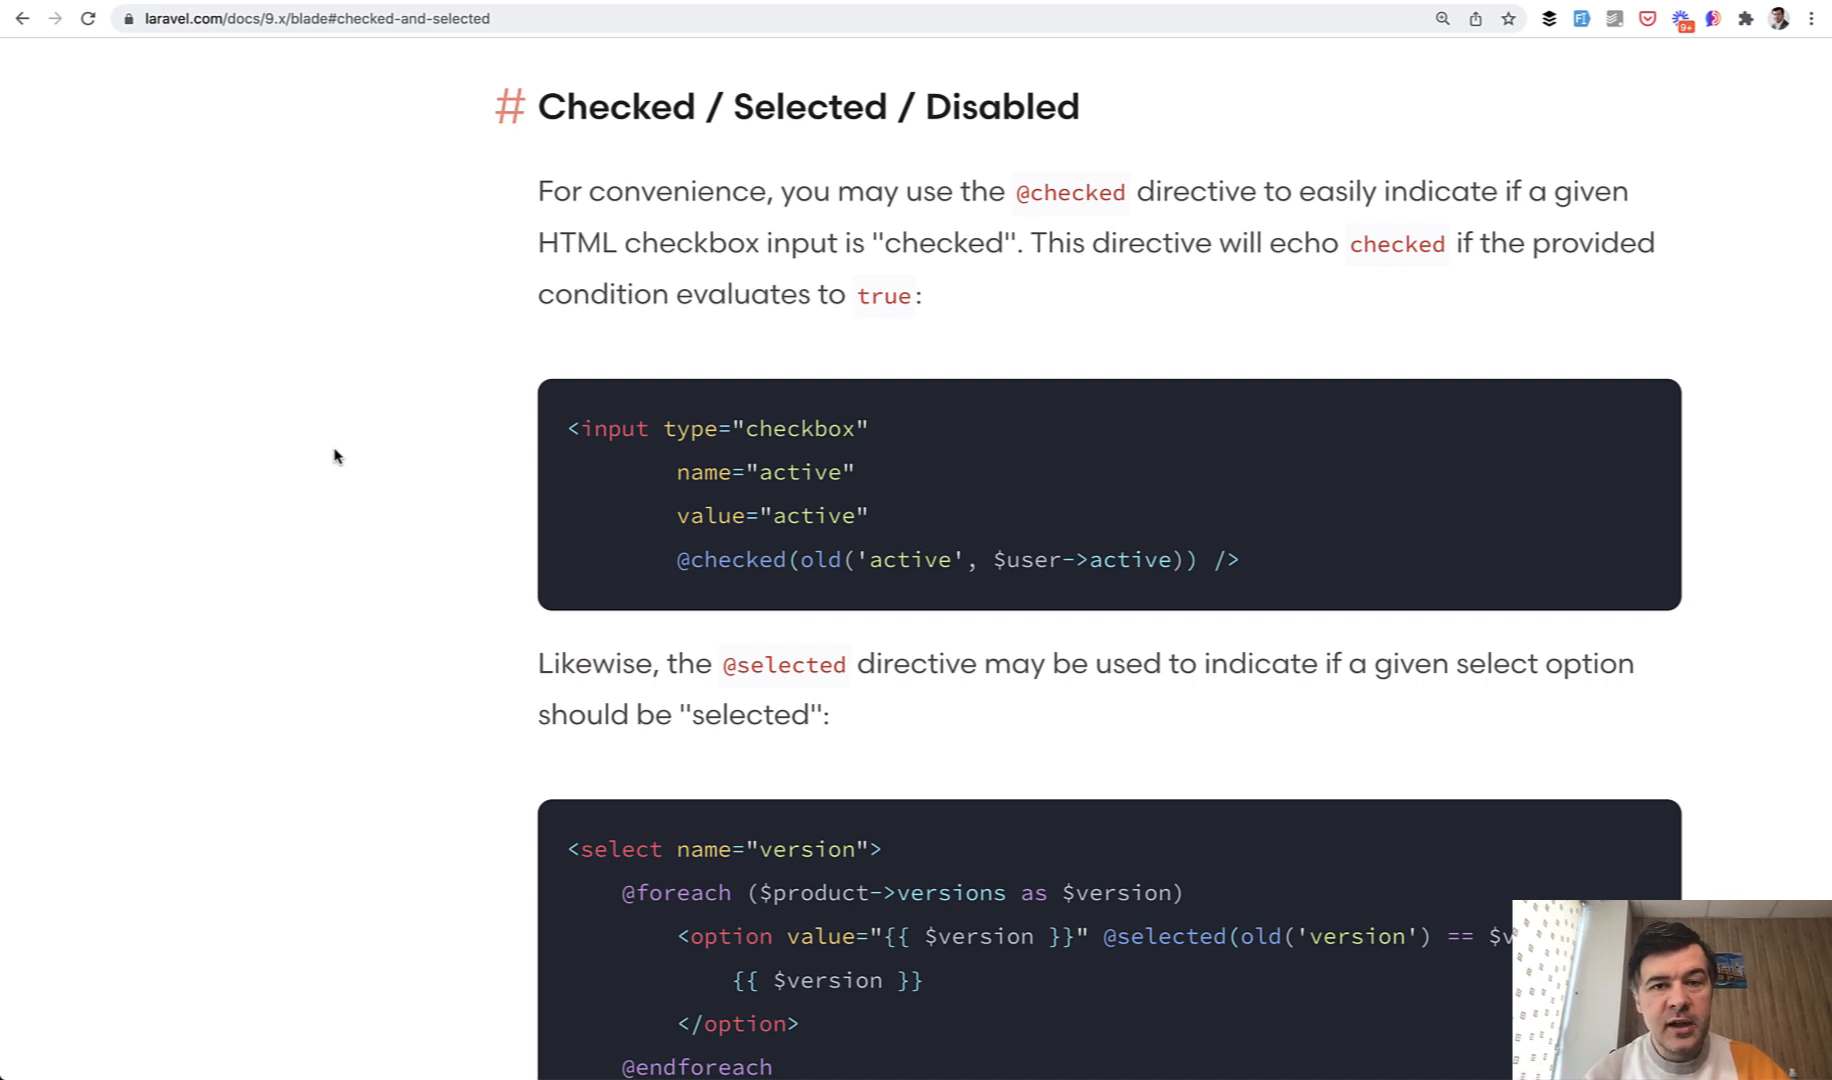
pyautogui.moveTo(456, 468)
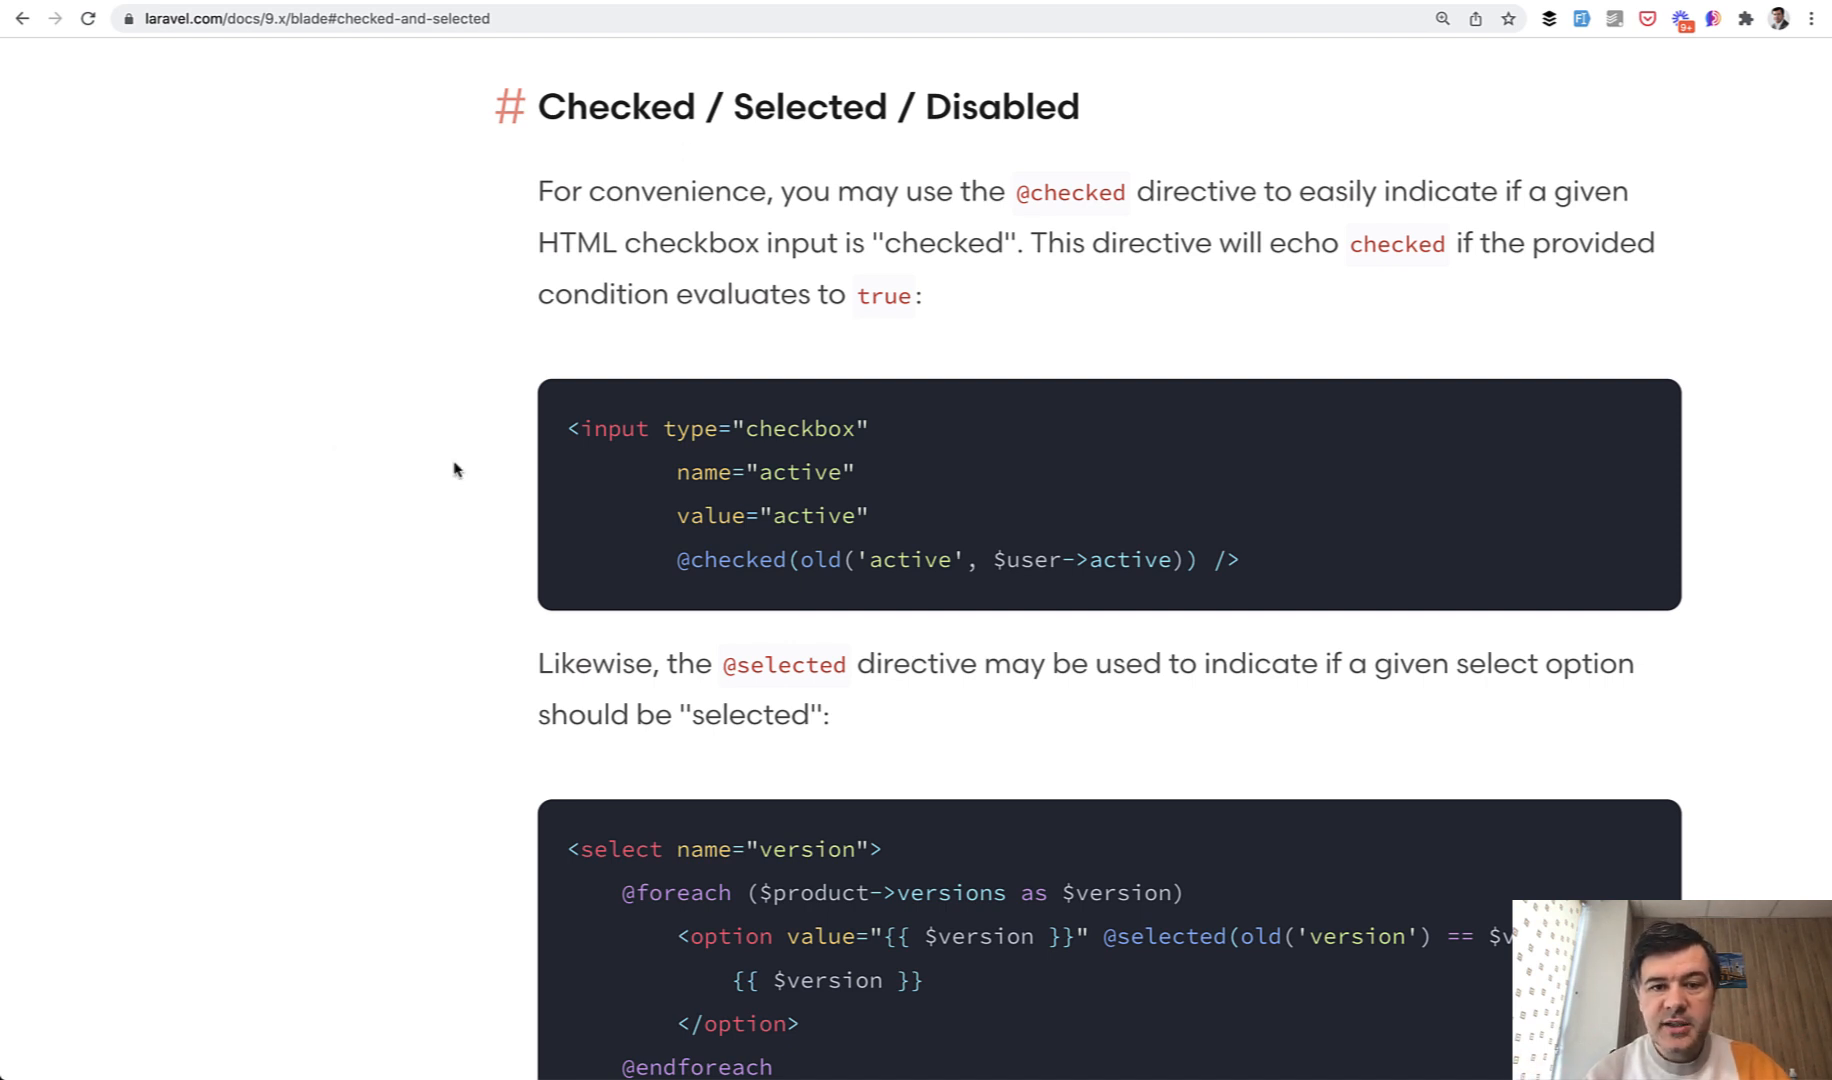
pyautogui.moveTo(450, 516)
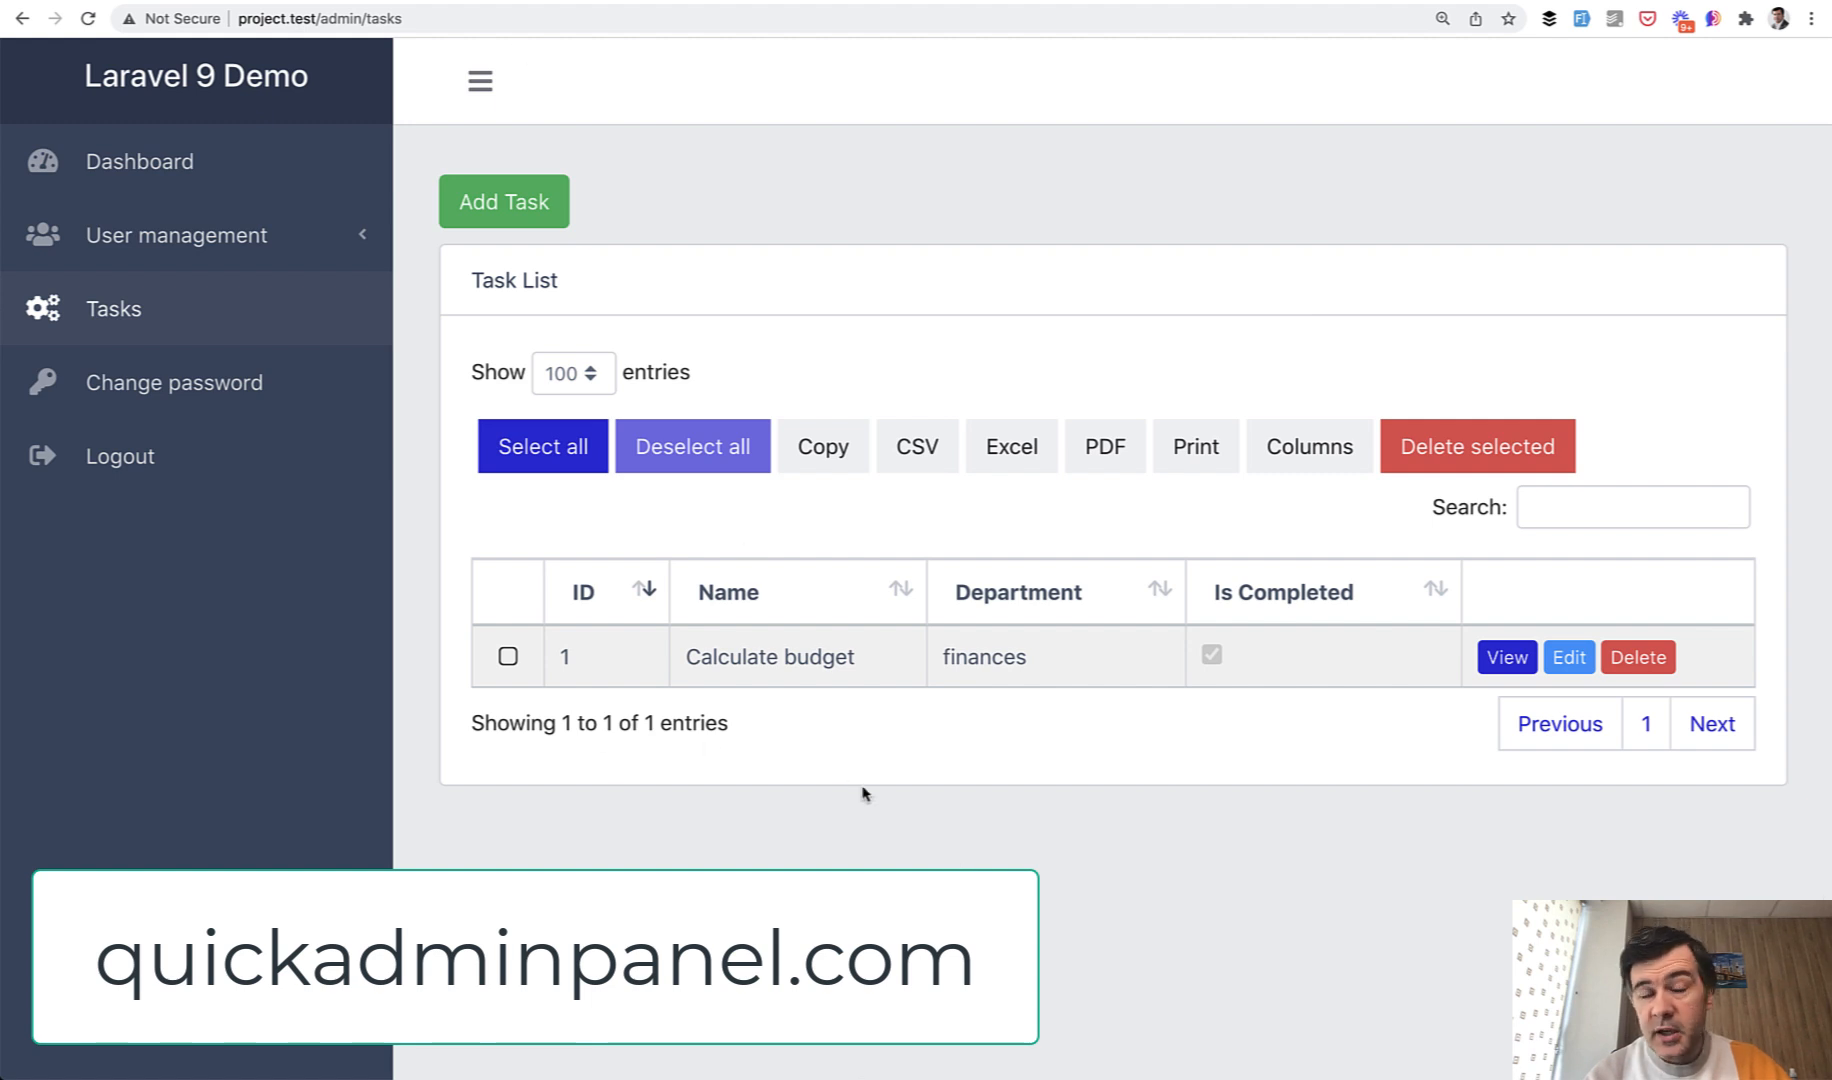
pyautogui.moveTo(1302, 868)
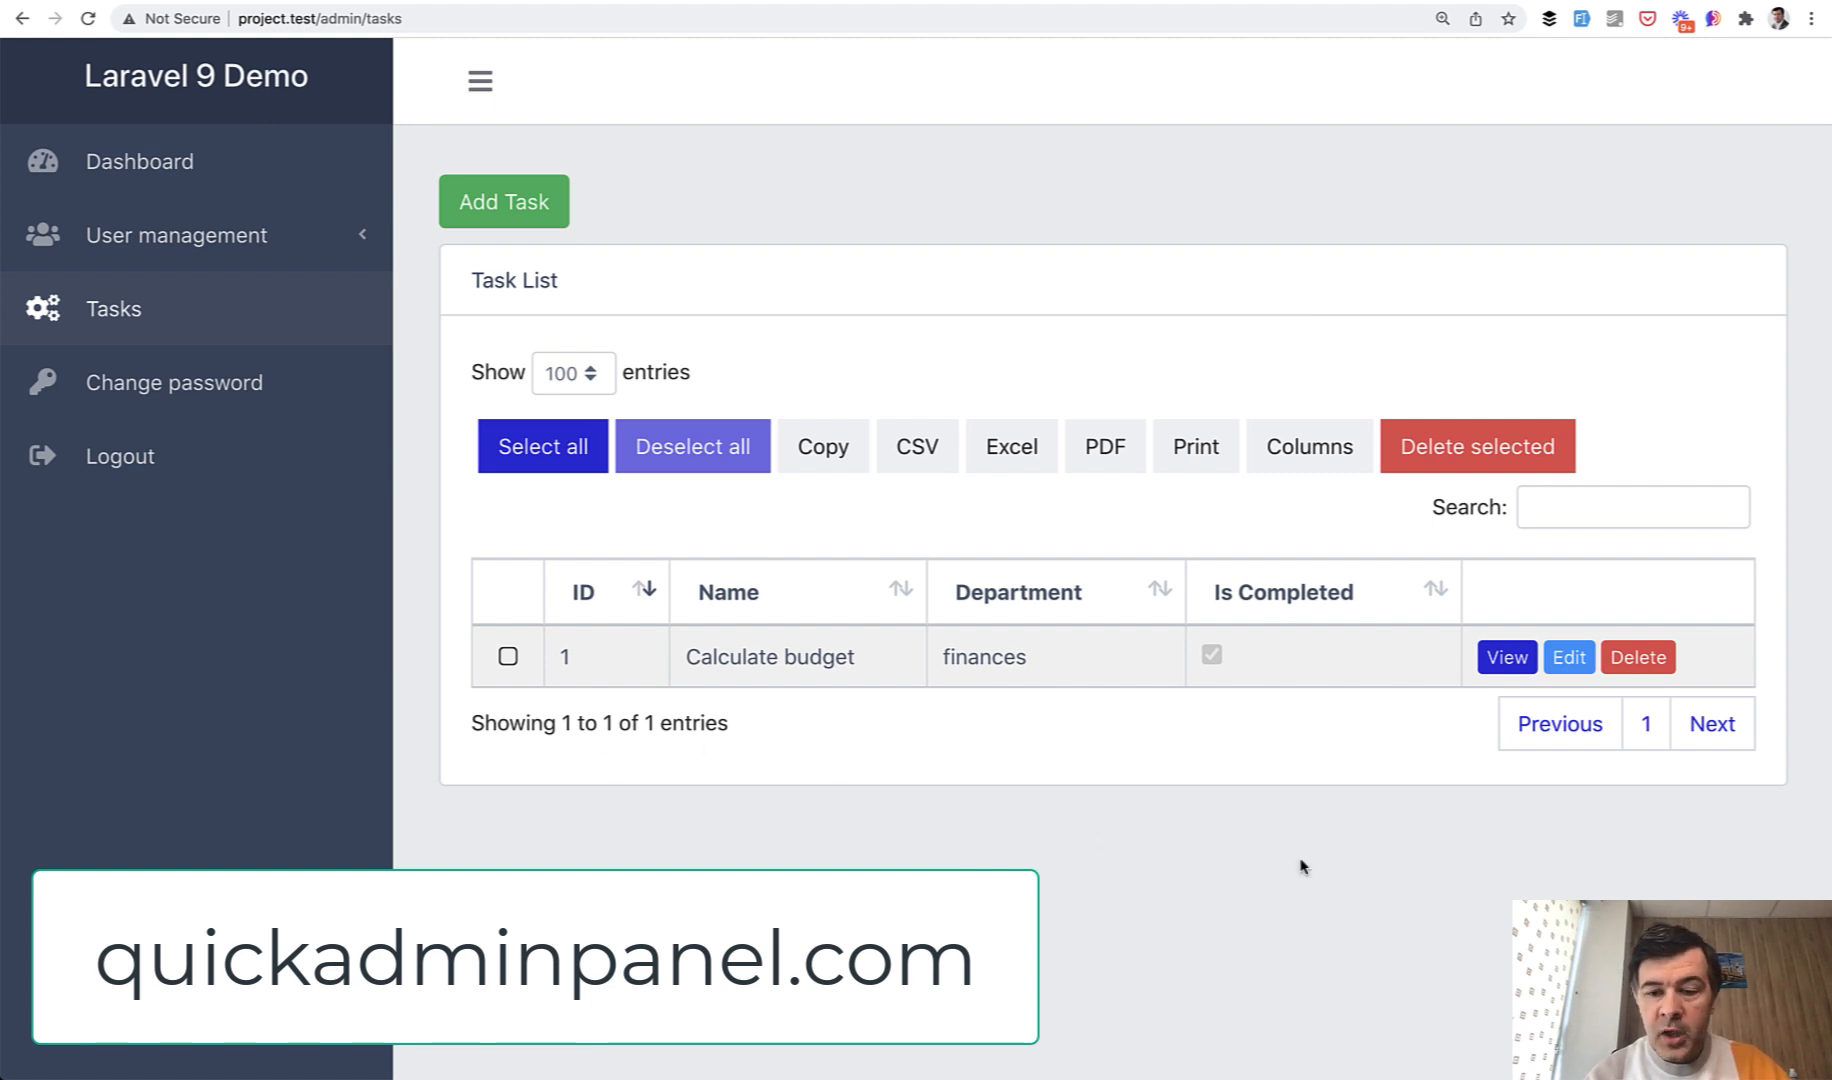
# - Open the Edit Task form for the Calculate budget row from the Tasks list
pyautogui.click(1568, 656)
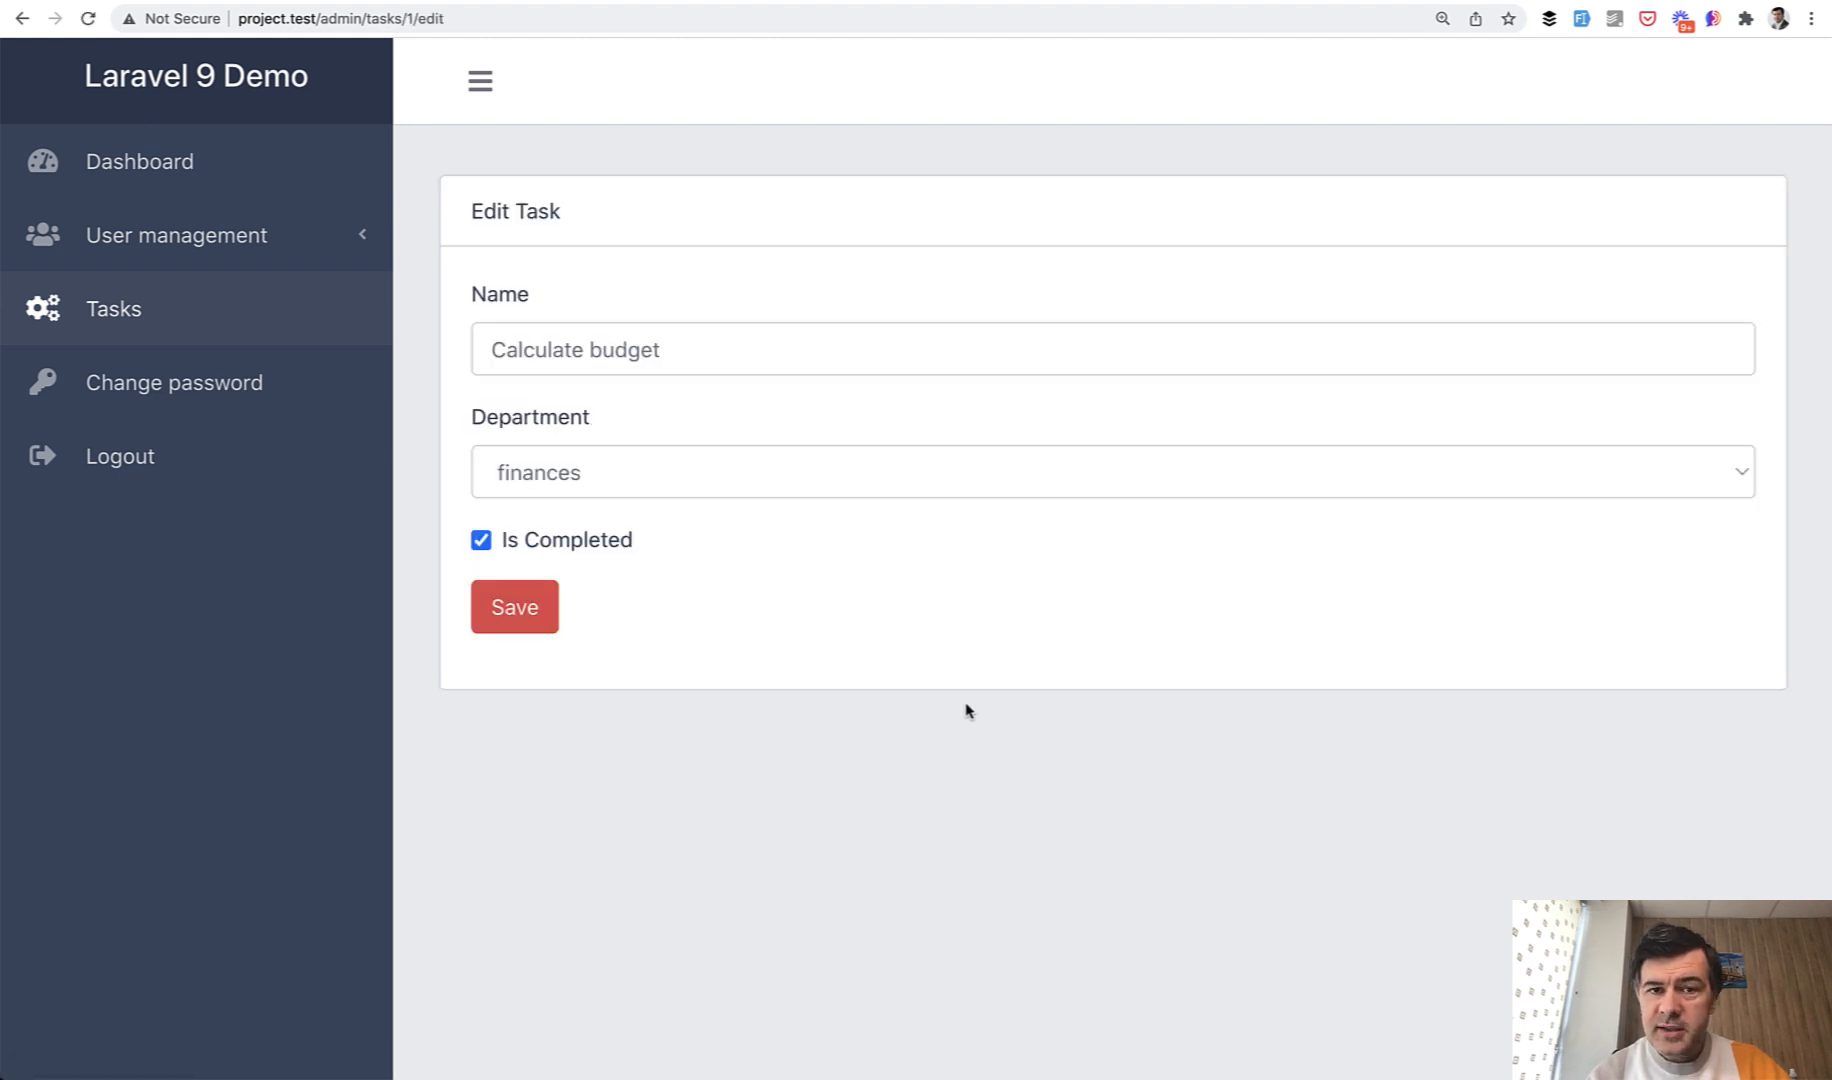
pyautogui.moveTo(600, 448)
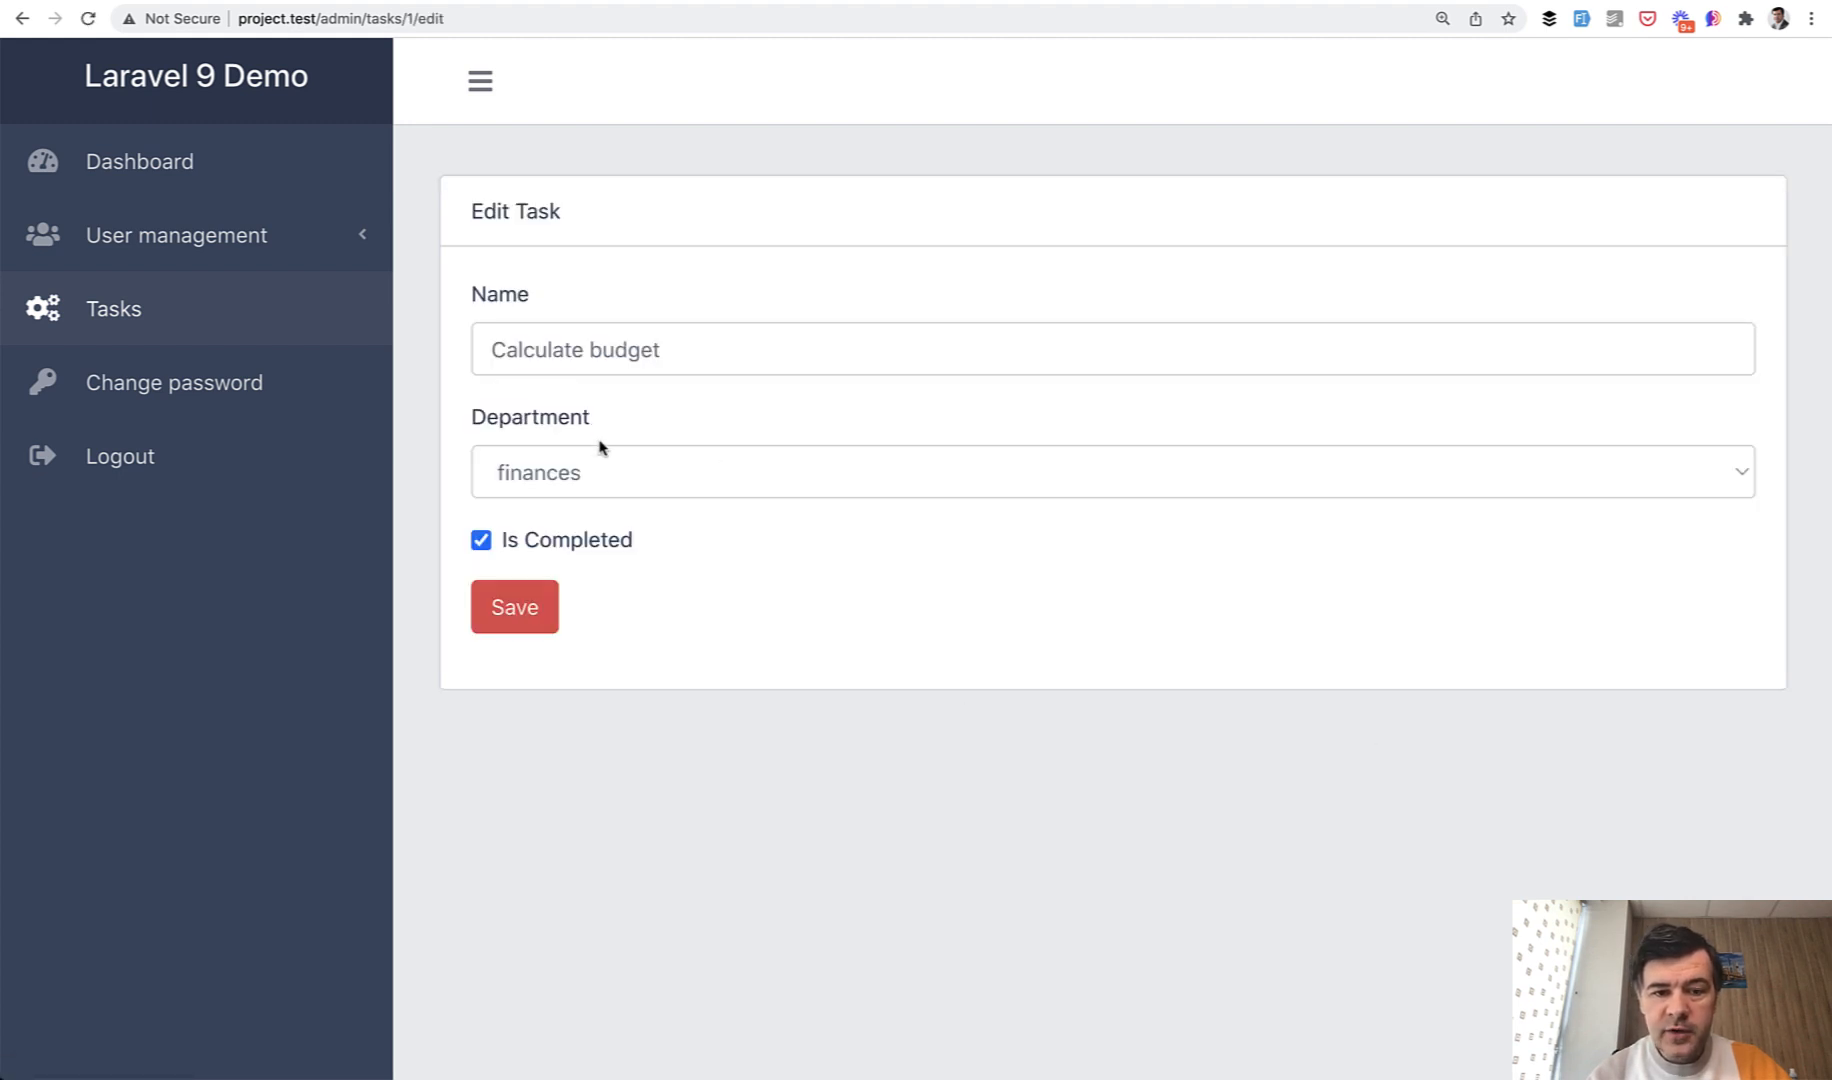
pyautogui.click(1112, 472)
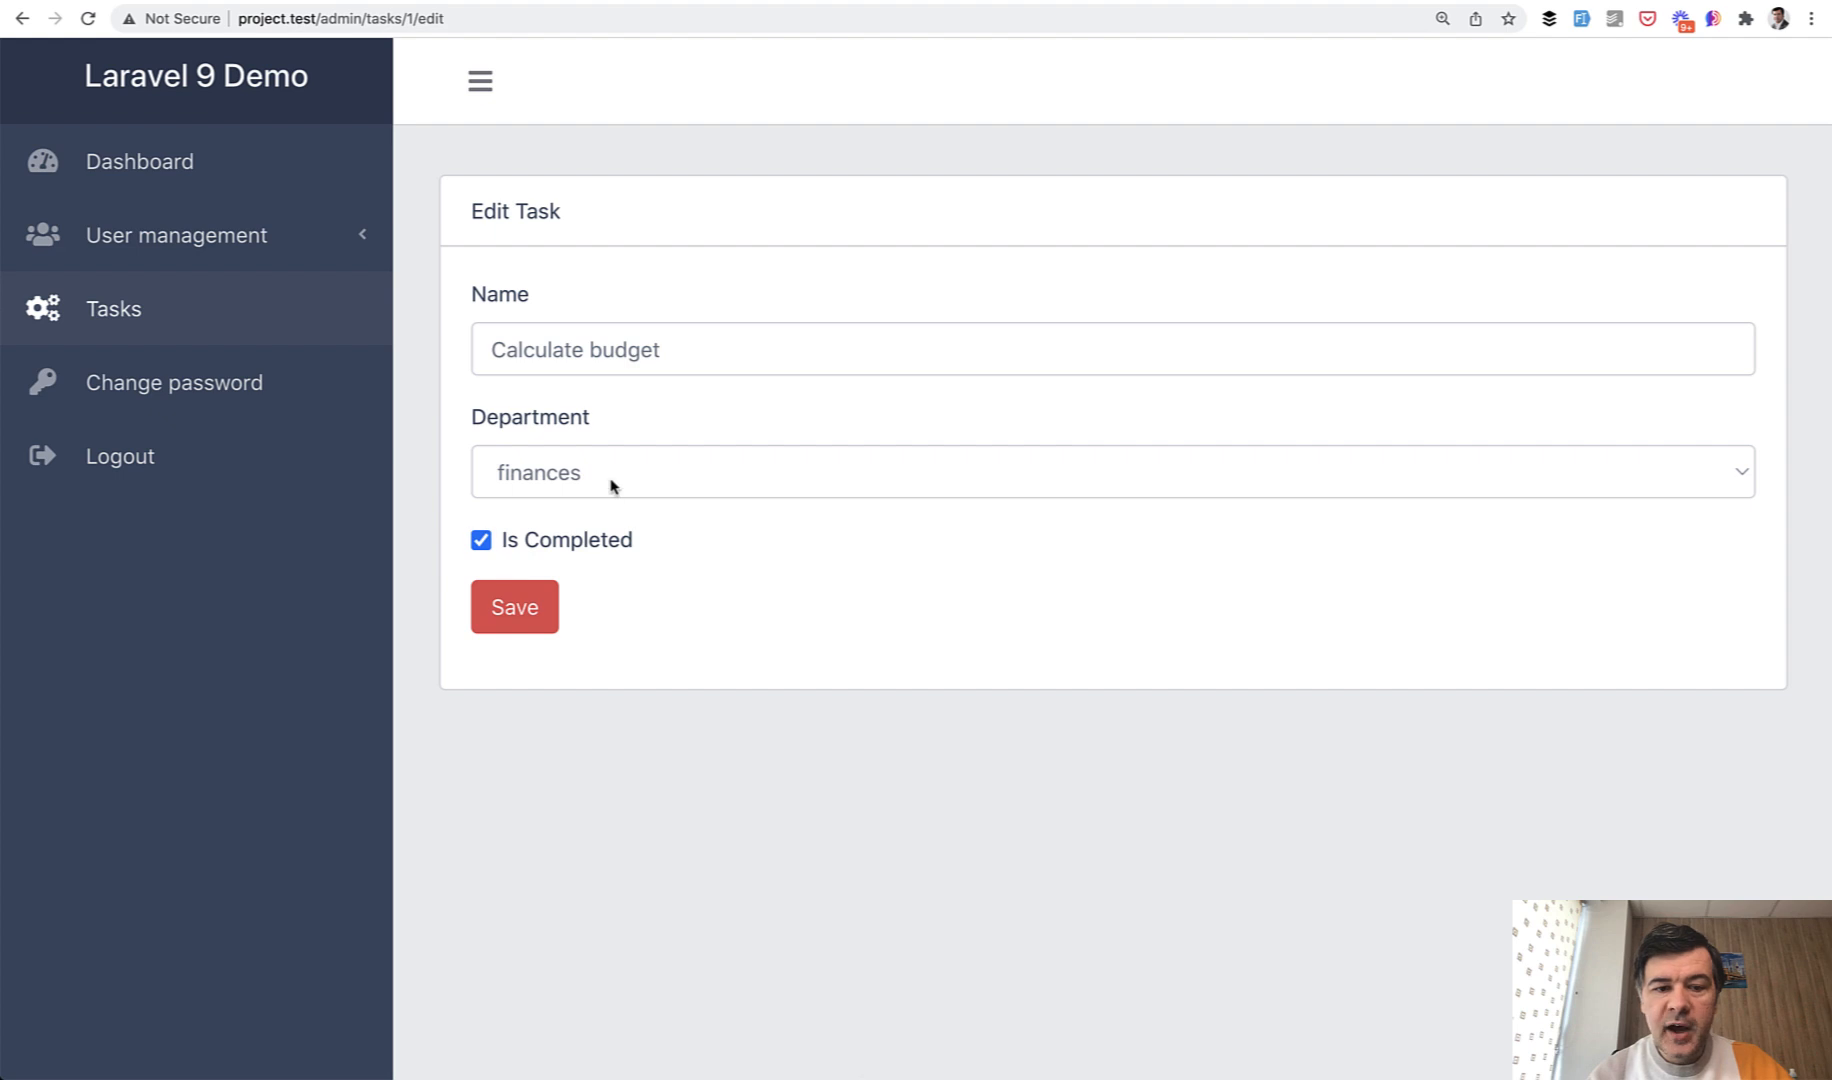
pyautogui.click(1110, 472)
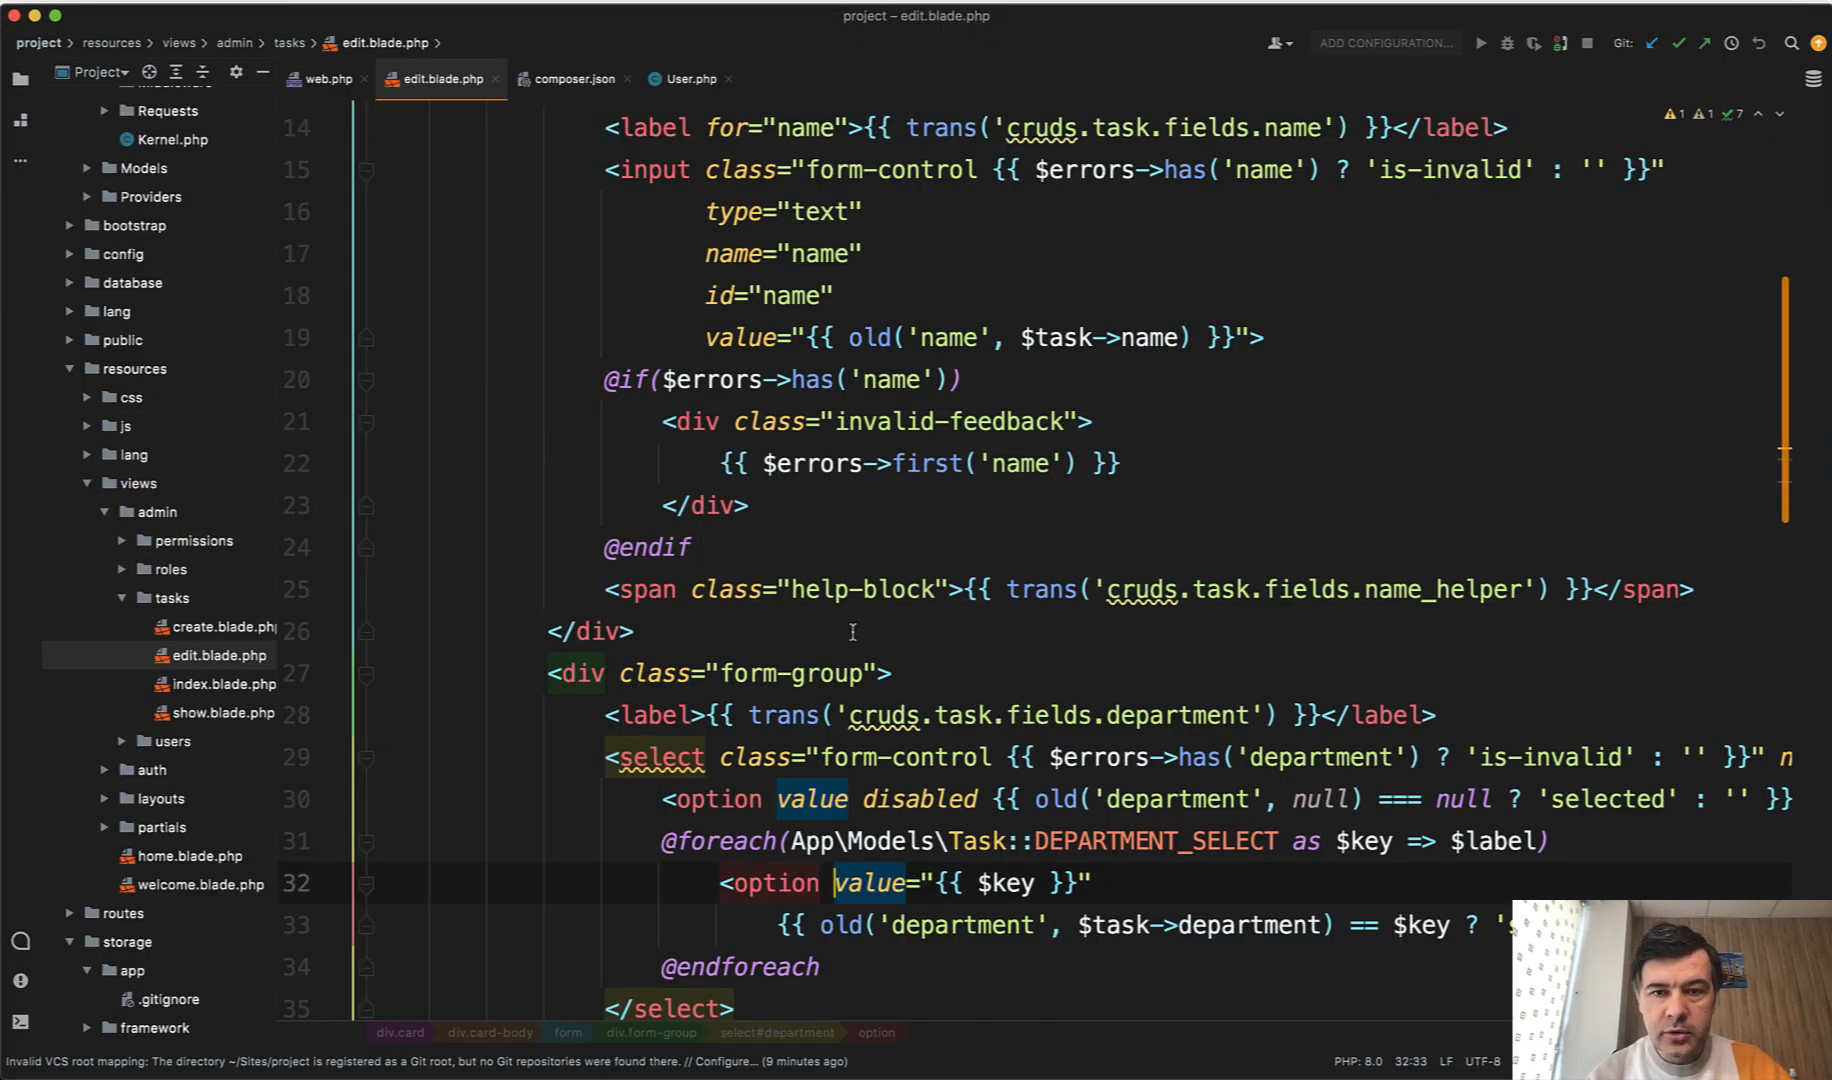
pyautogui.scroll(-3)
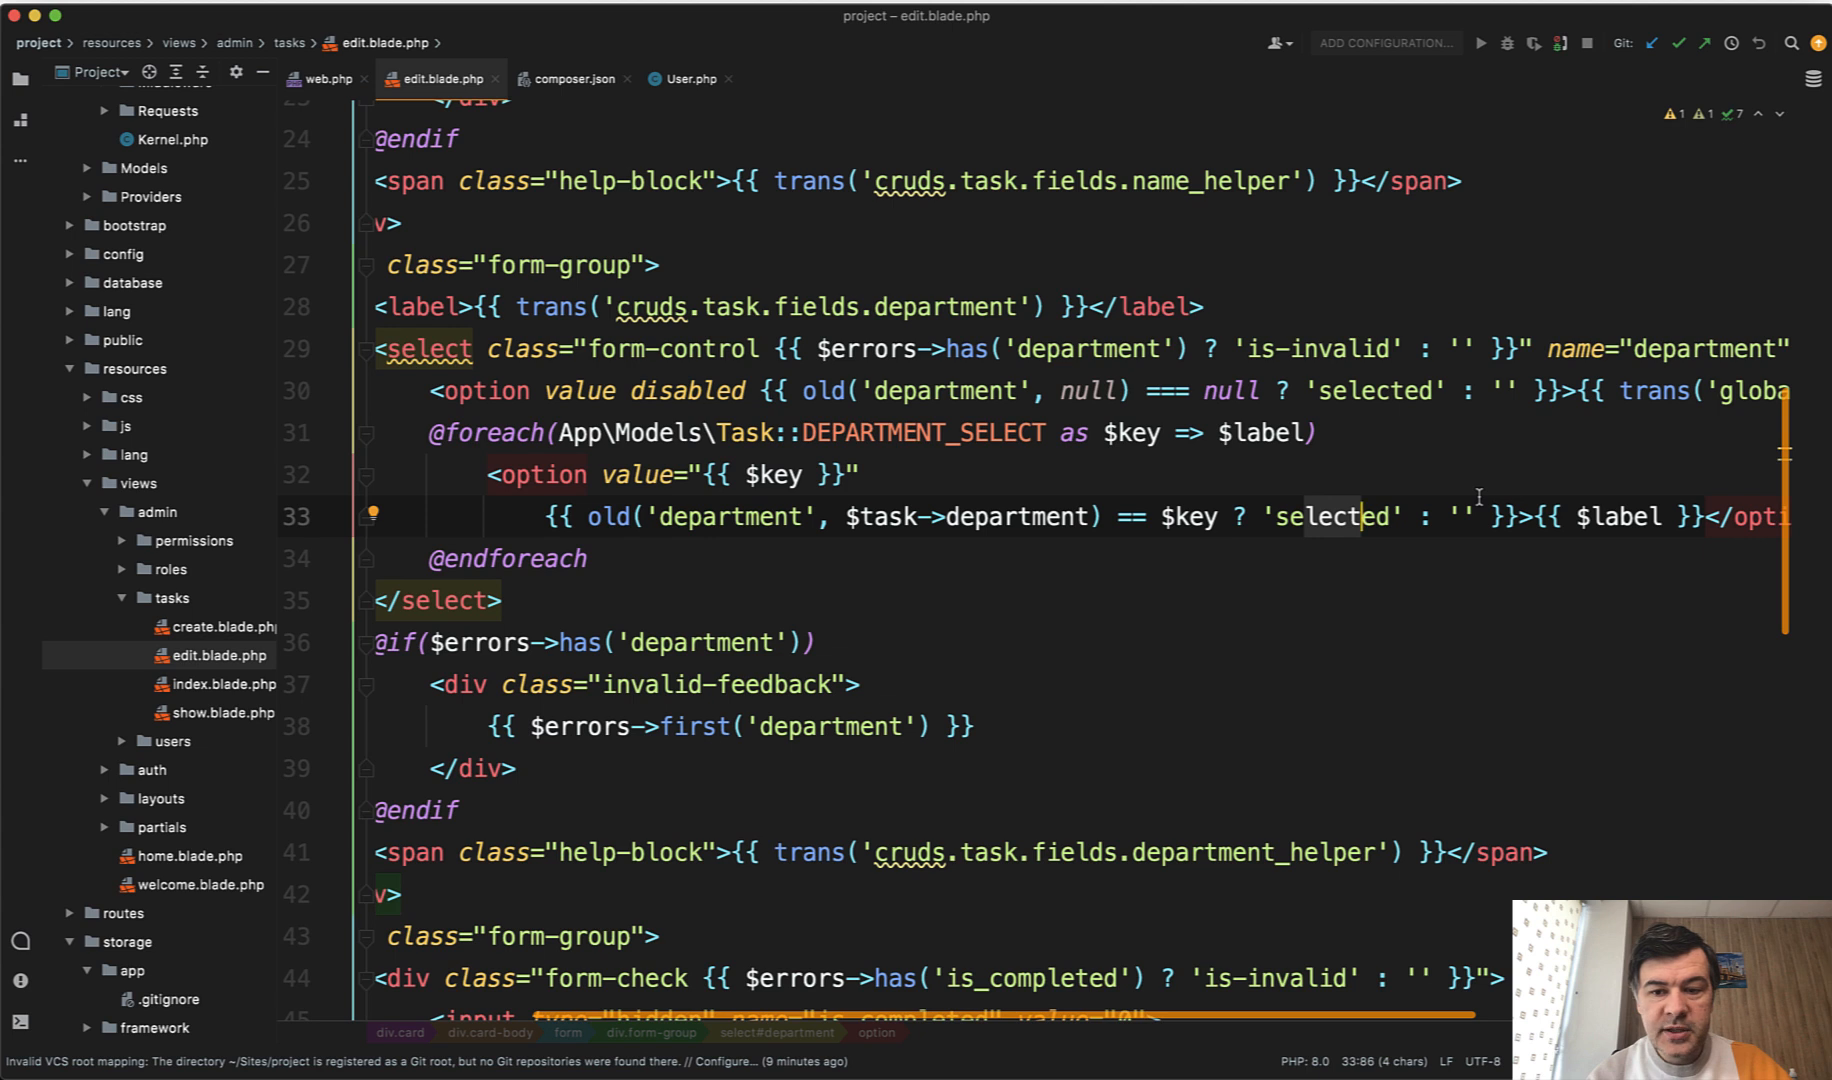
pyautogui.moveTo(622, 480)
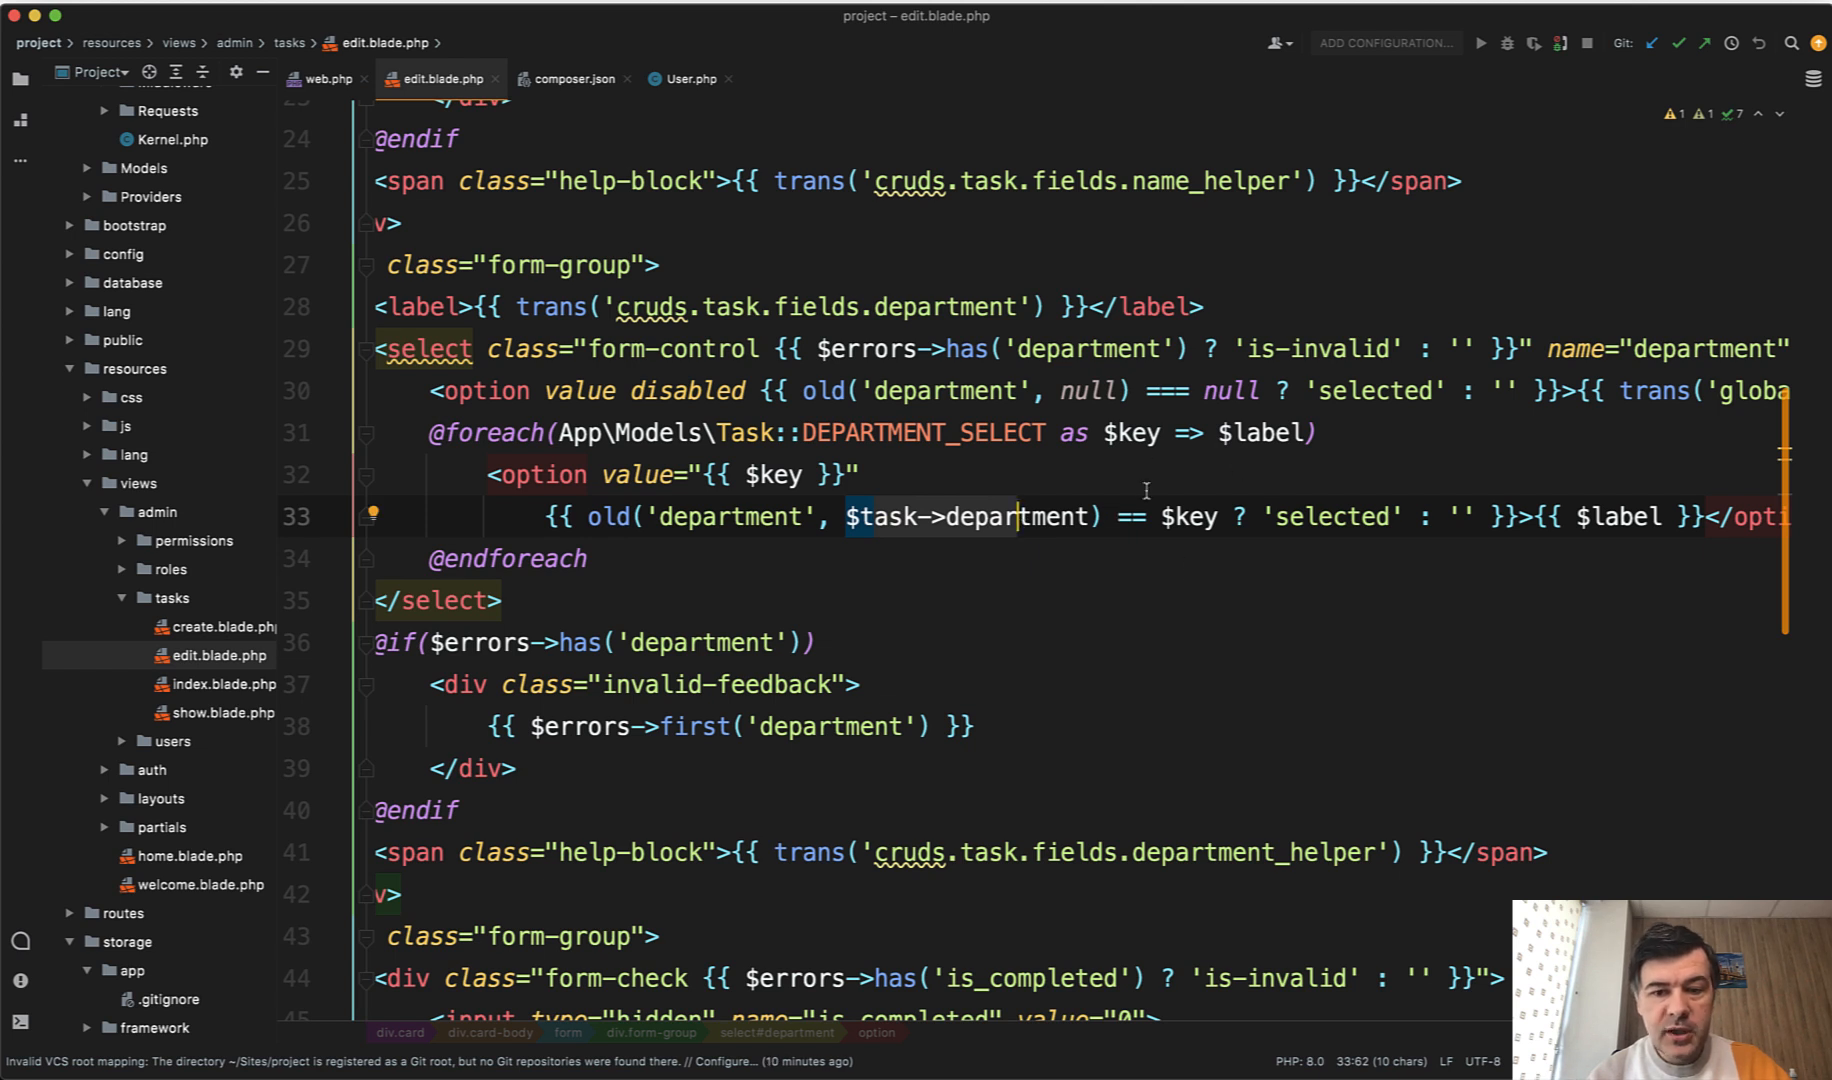
pyautogui.moveTo(1130, 432)
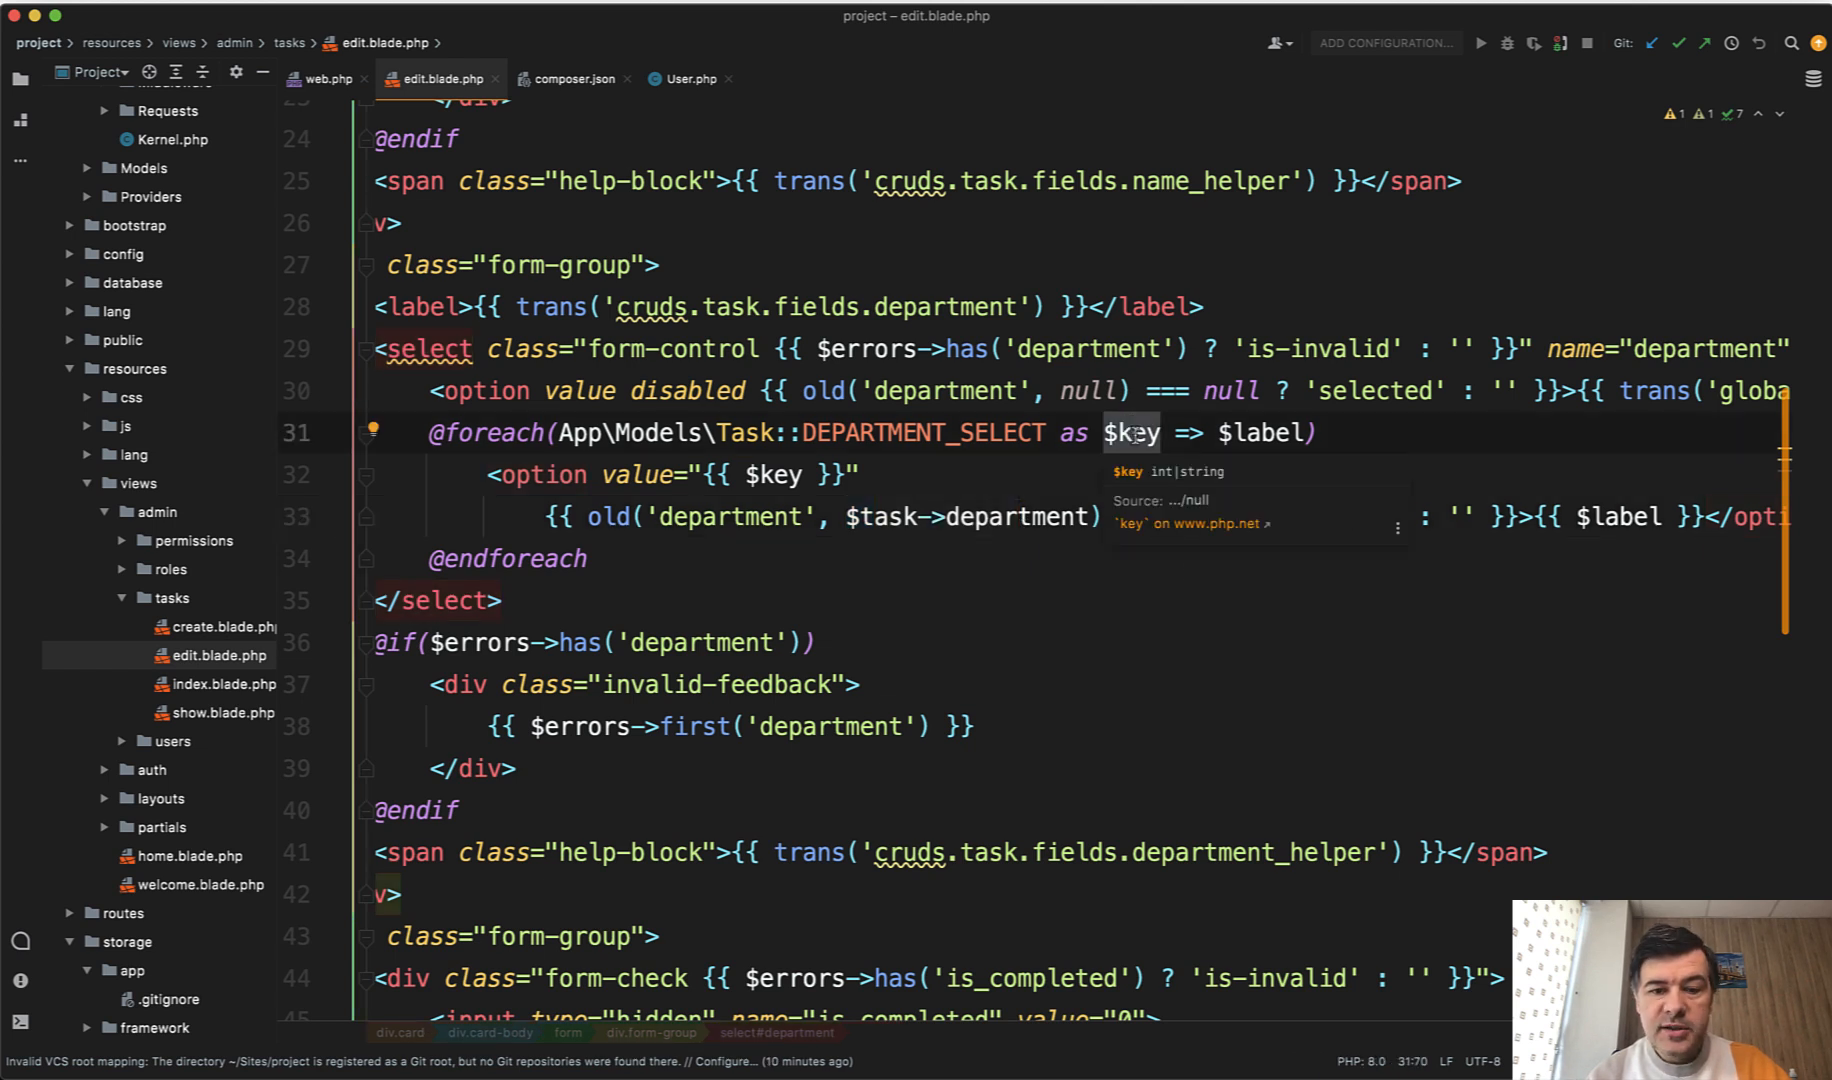
pyautogui.write("== $key ? 'selected' : ''")
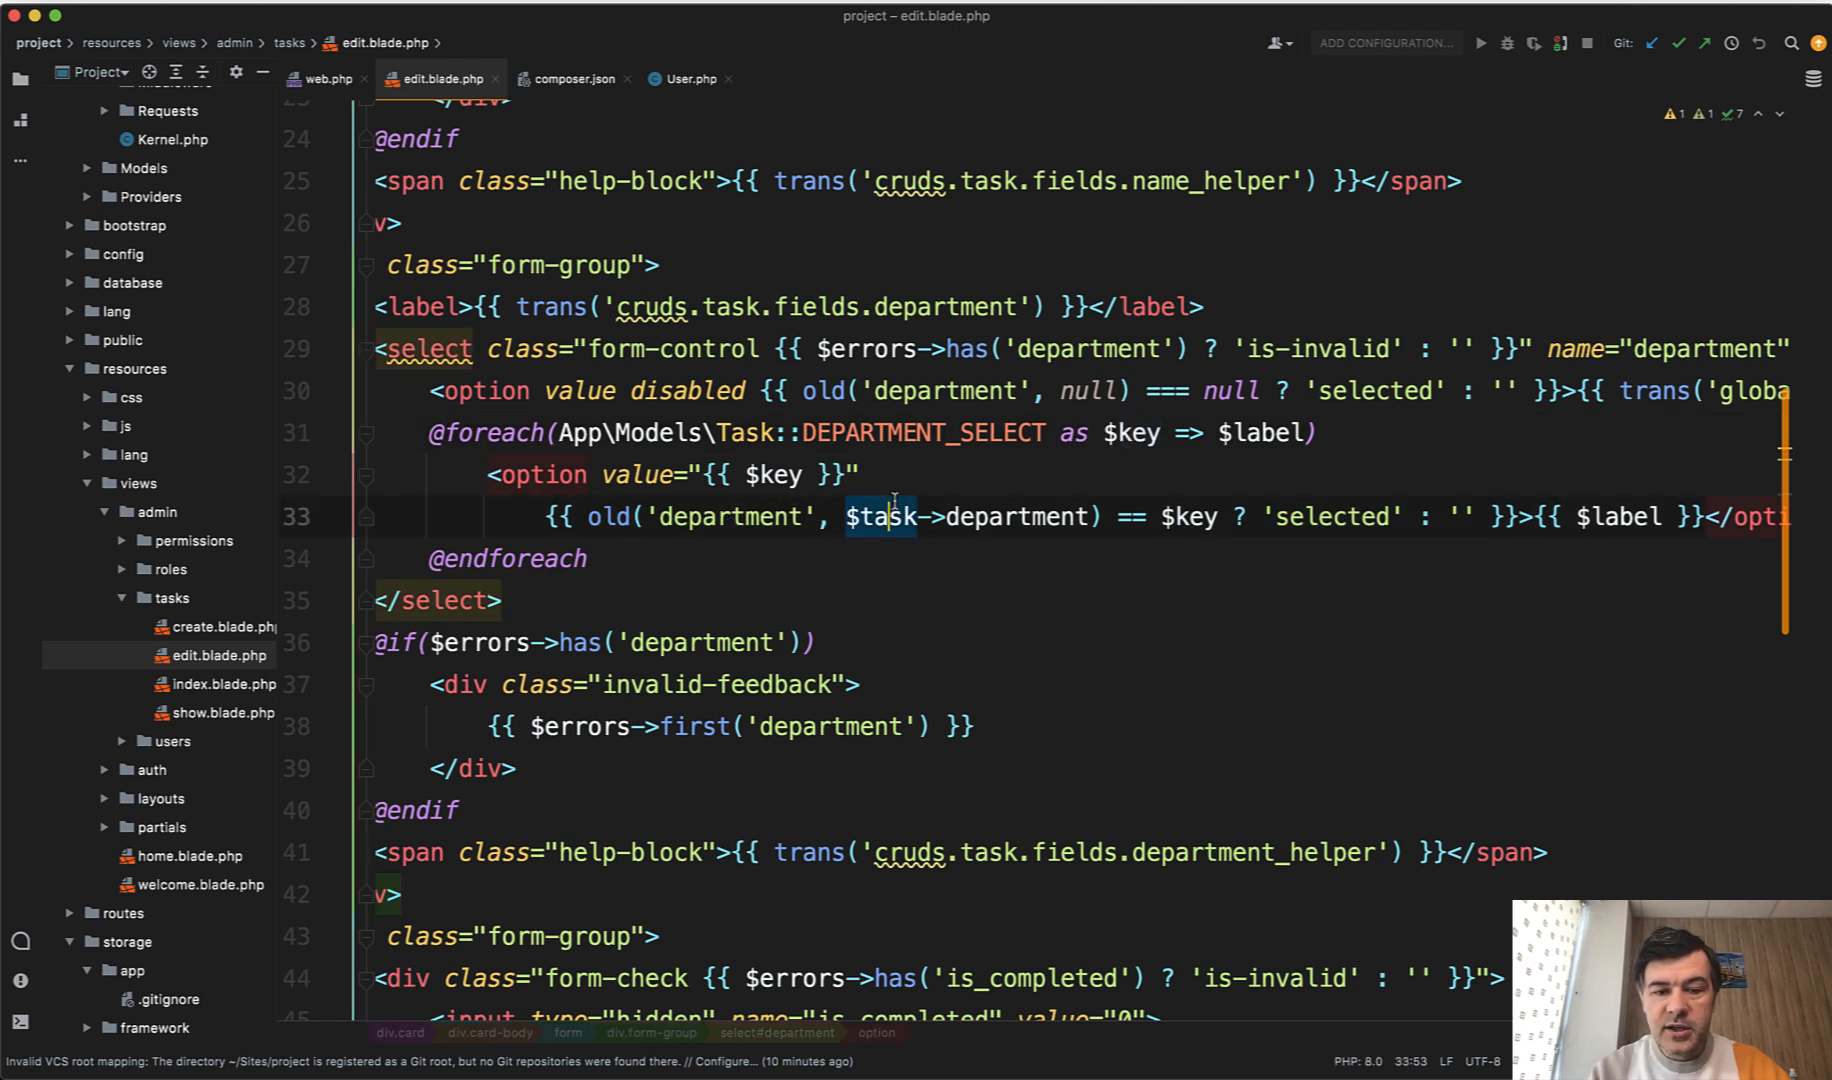
pyautogui.write('@selec')
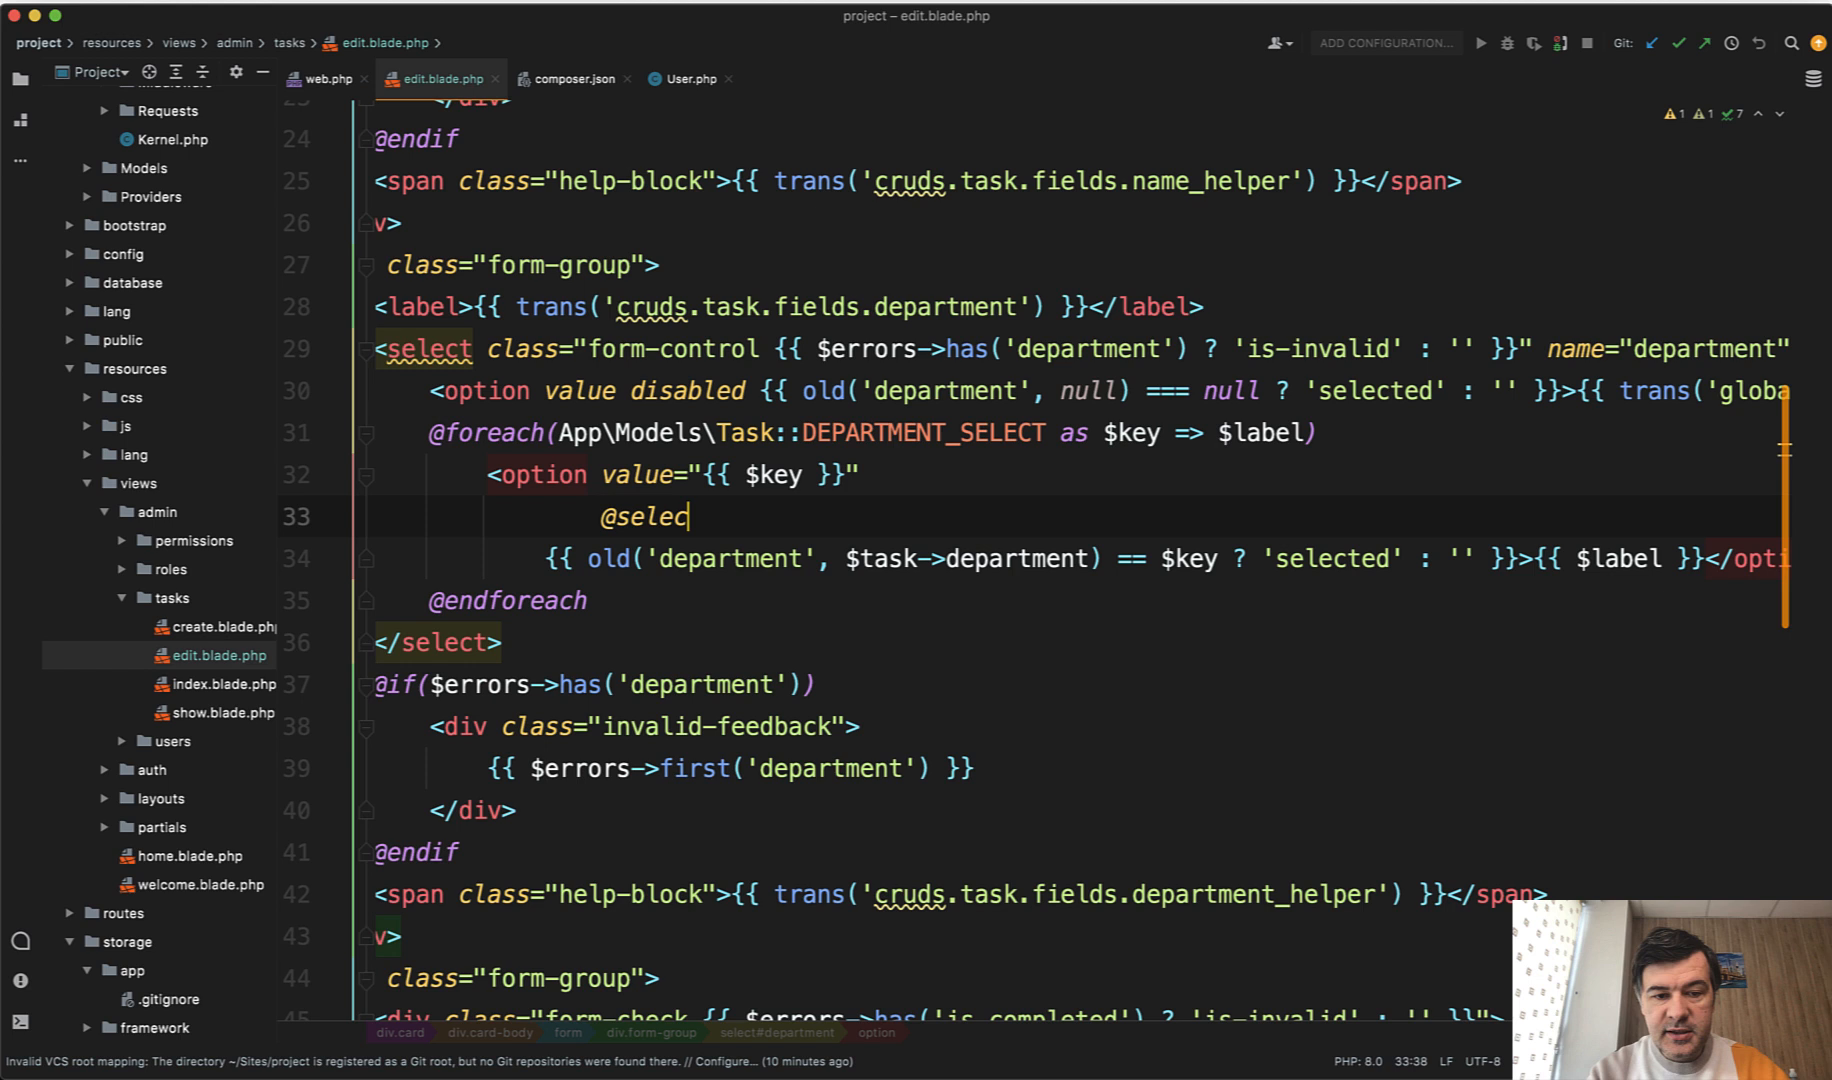
pyautogui.write('ted()')
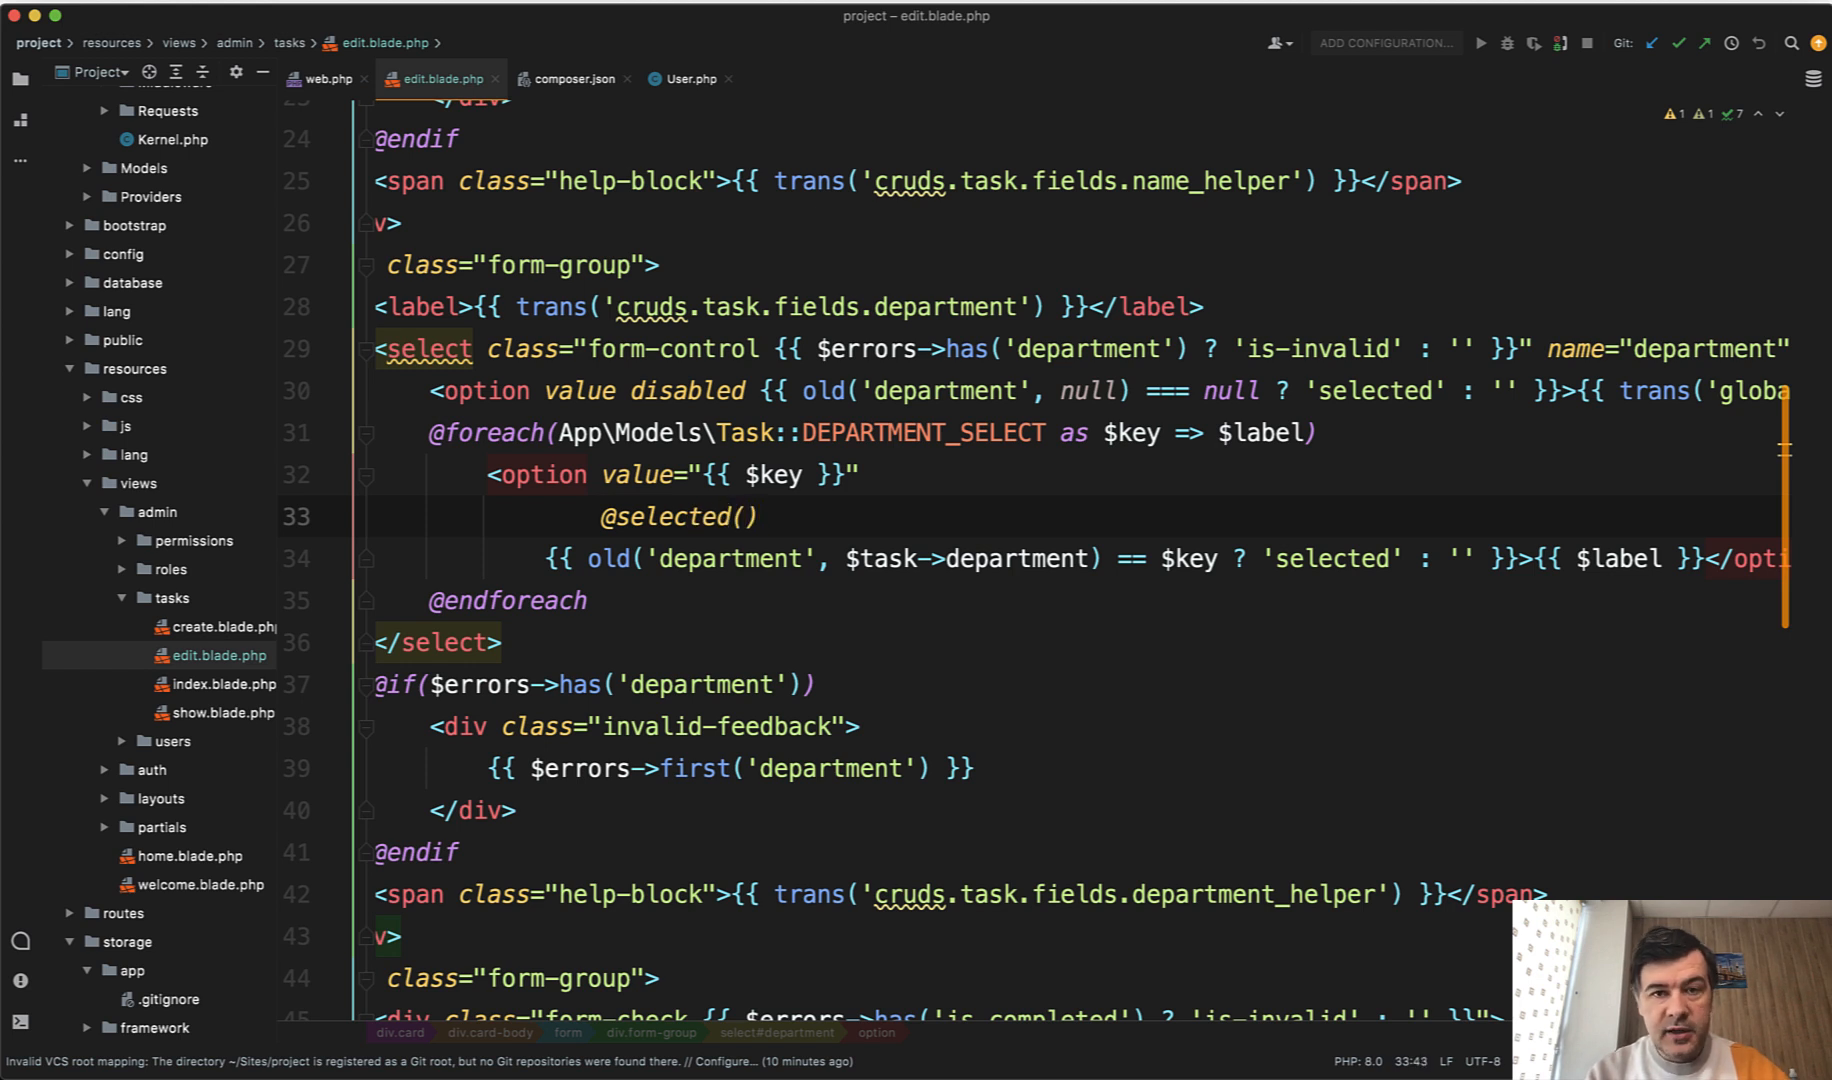
pyautogui.moveTo(590, 558)
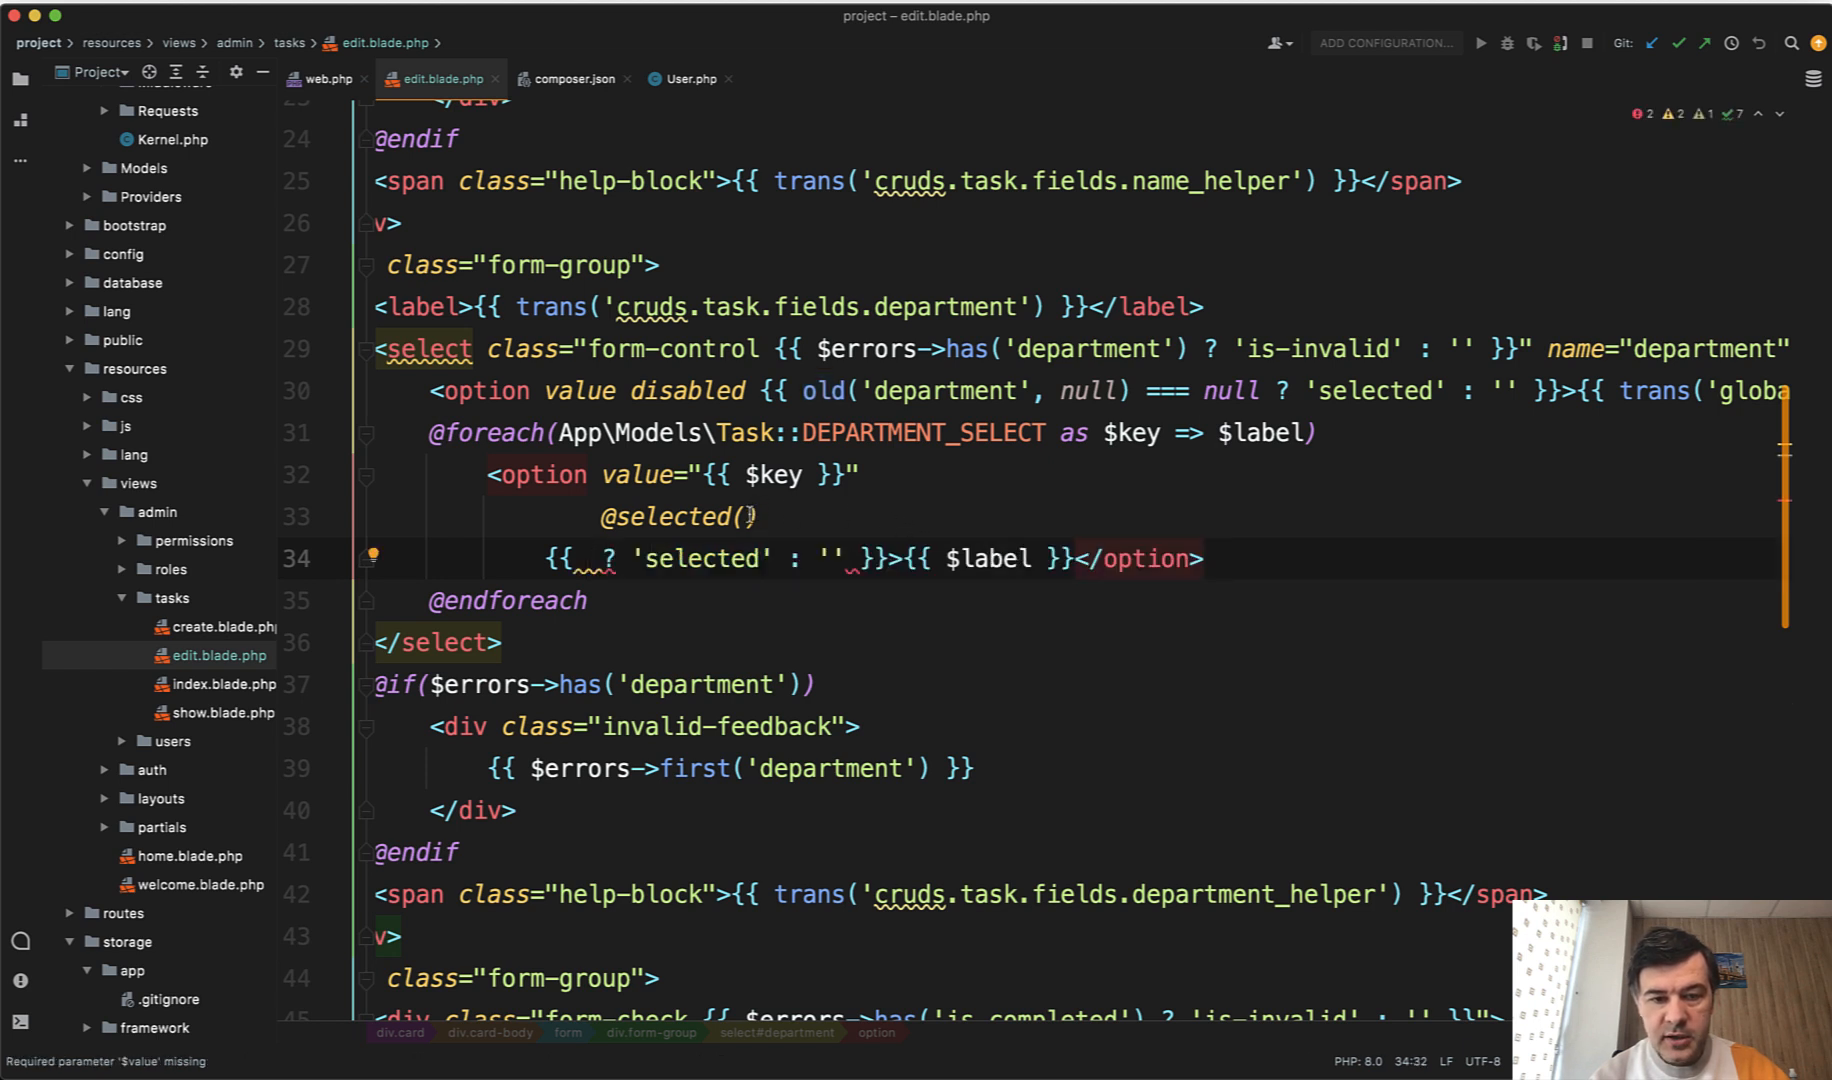
pyautogui.write("old('department', $task->department) == $key")
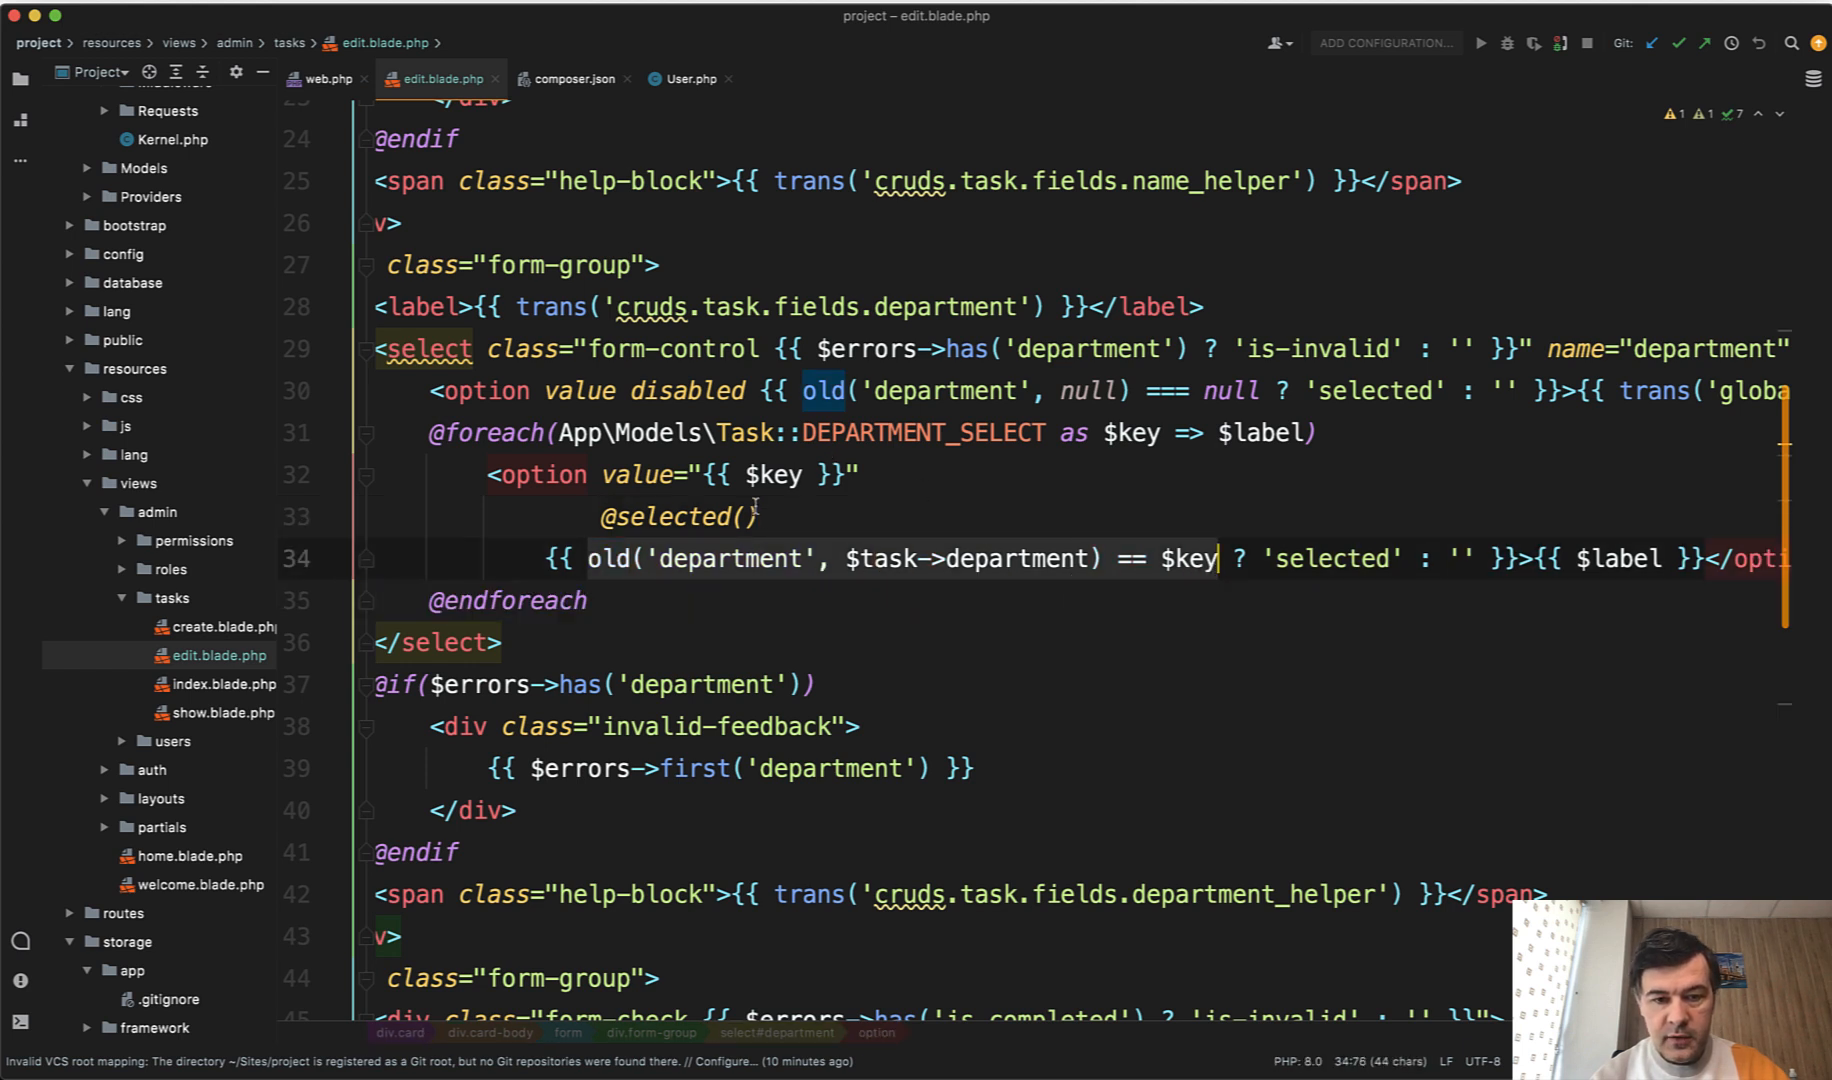
pyautogui.write("old('department', $task->department) == $key")
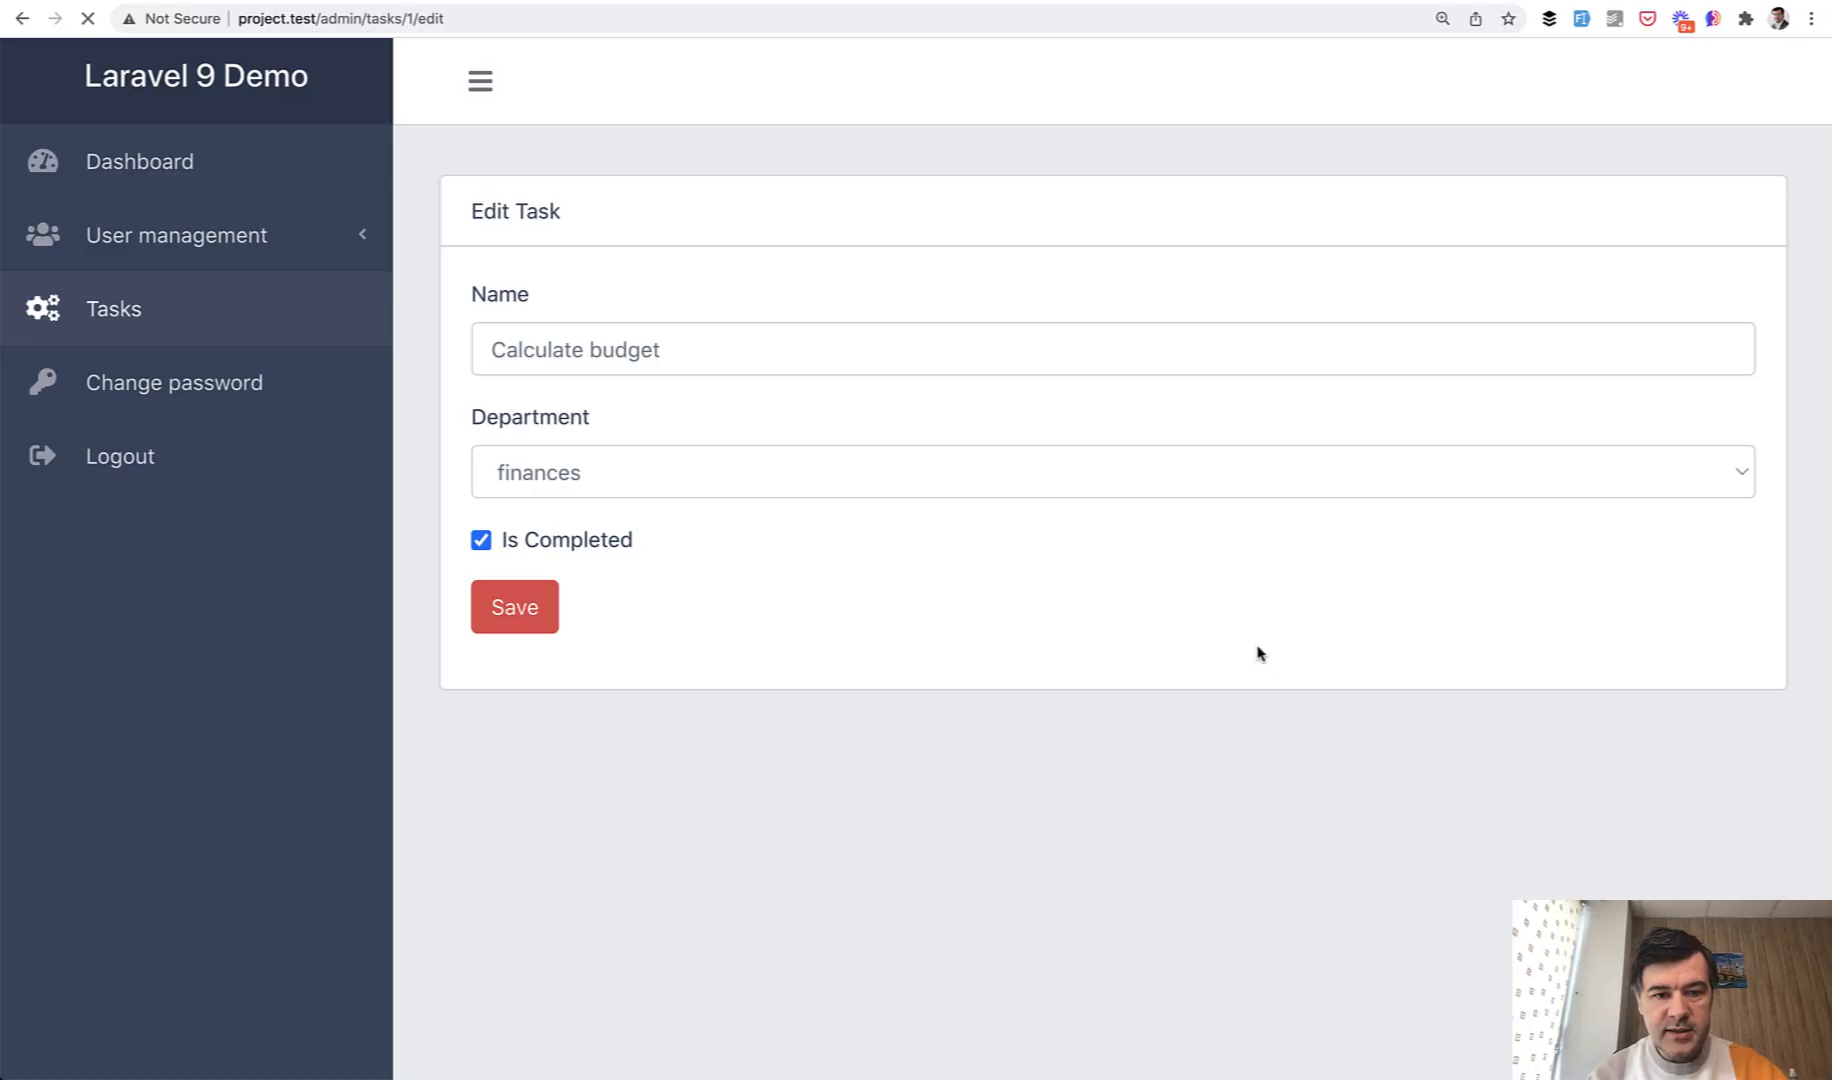
# - Reload the Edit Task form to check the Department dropdown still preselects finances
pyautogui.click(1110, 472)
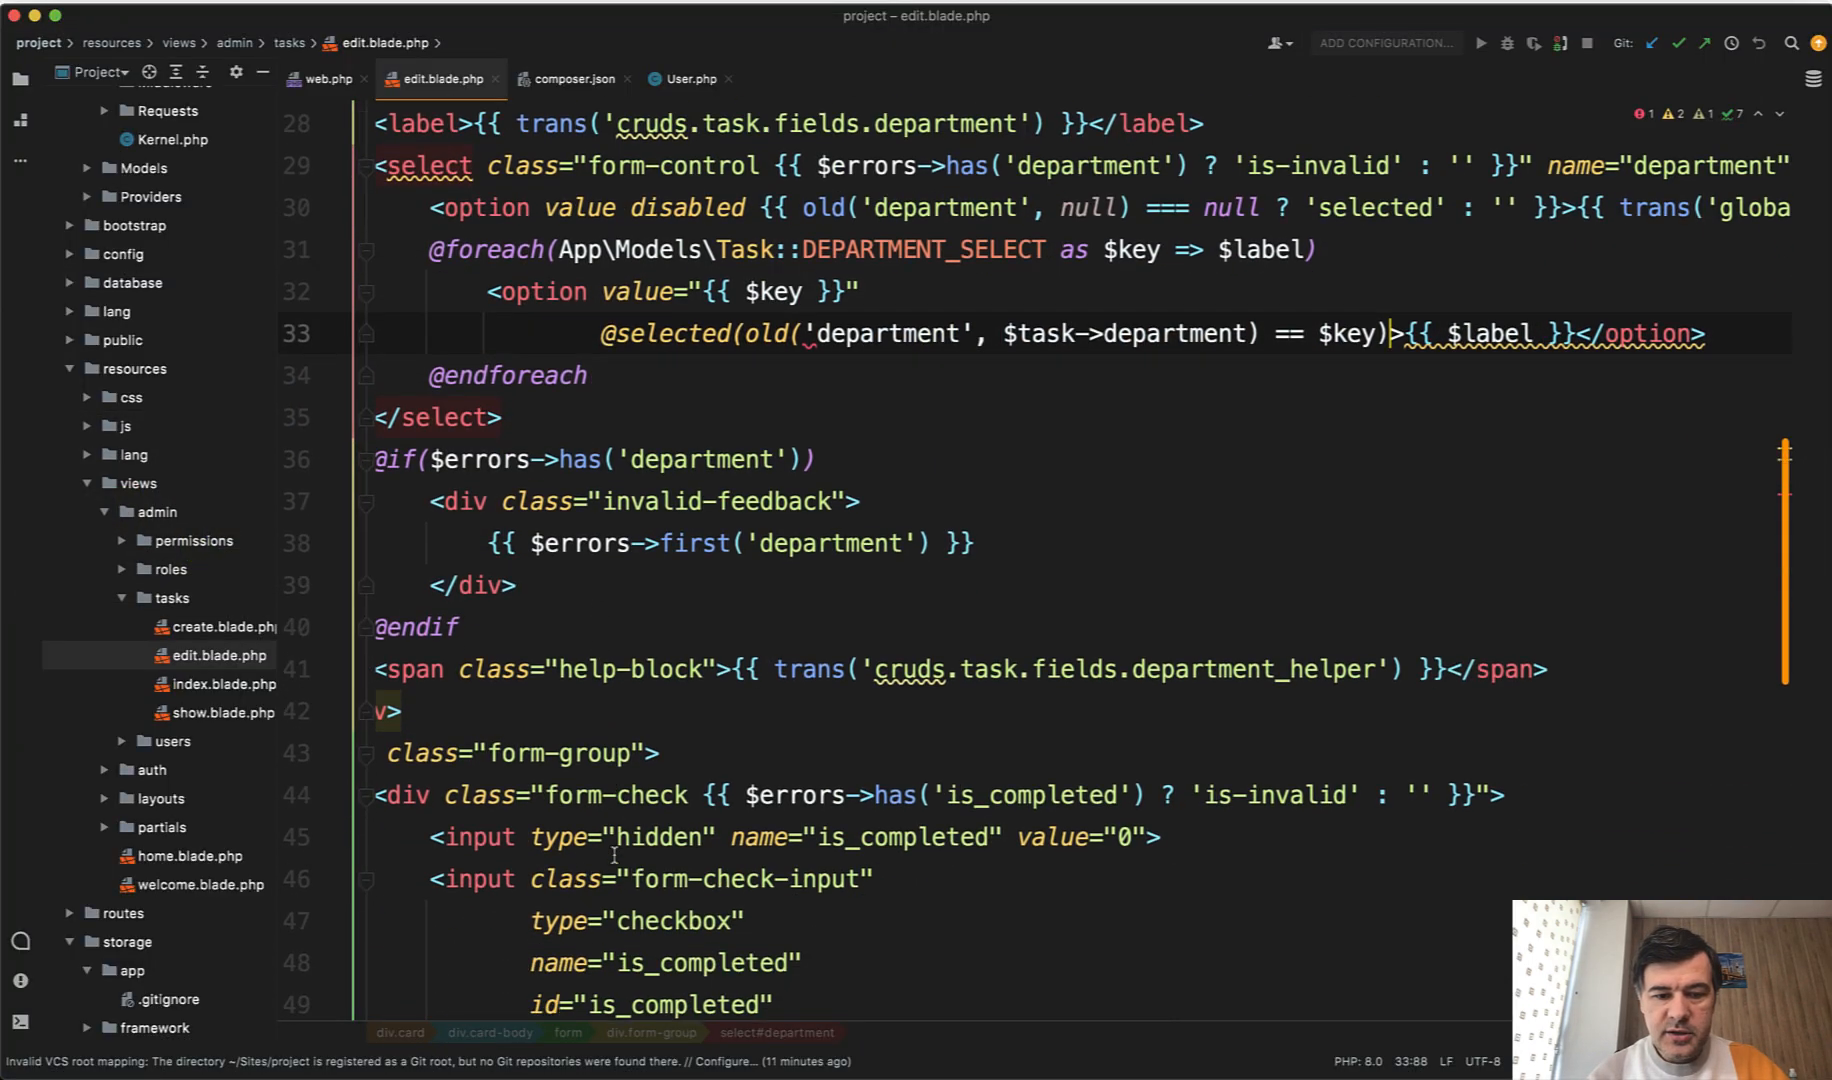
pyautogui.scroll(-3)
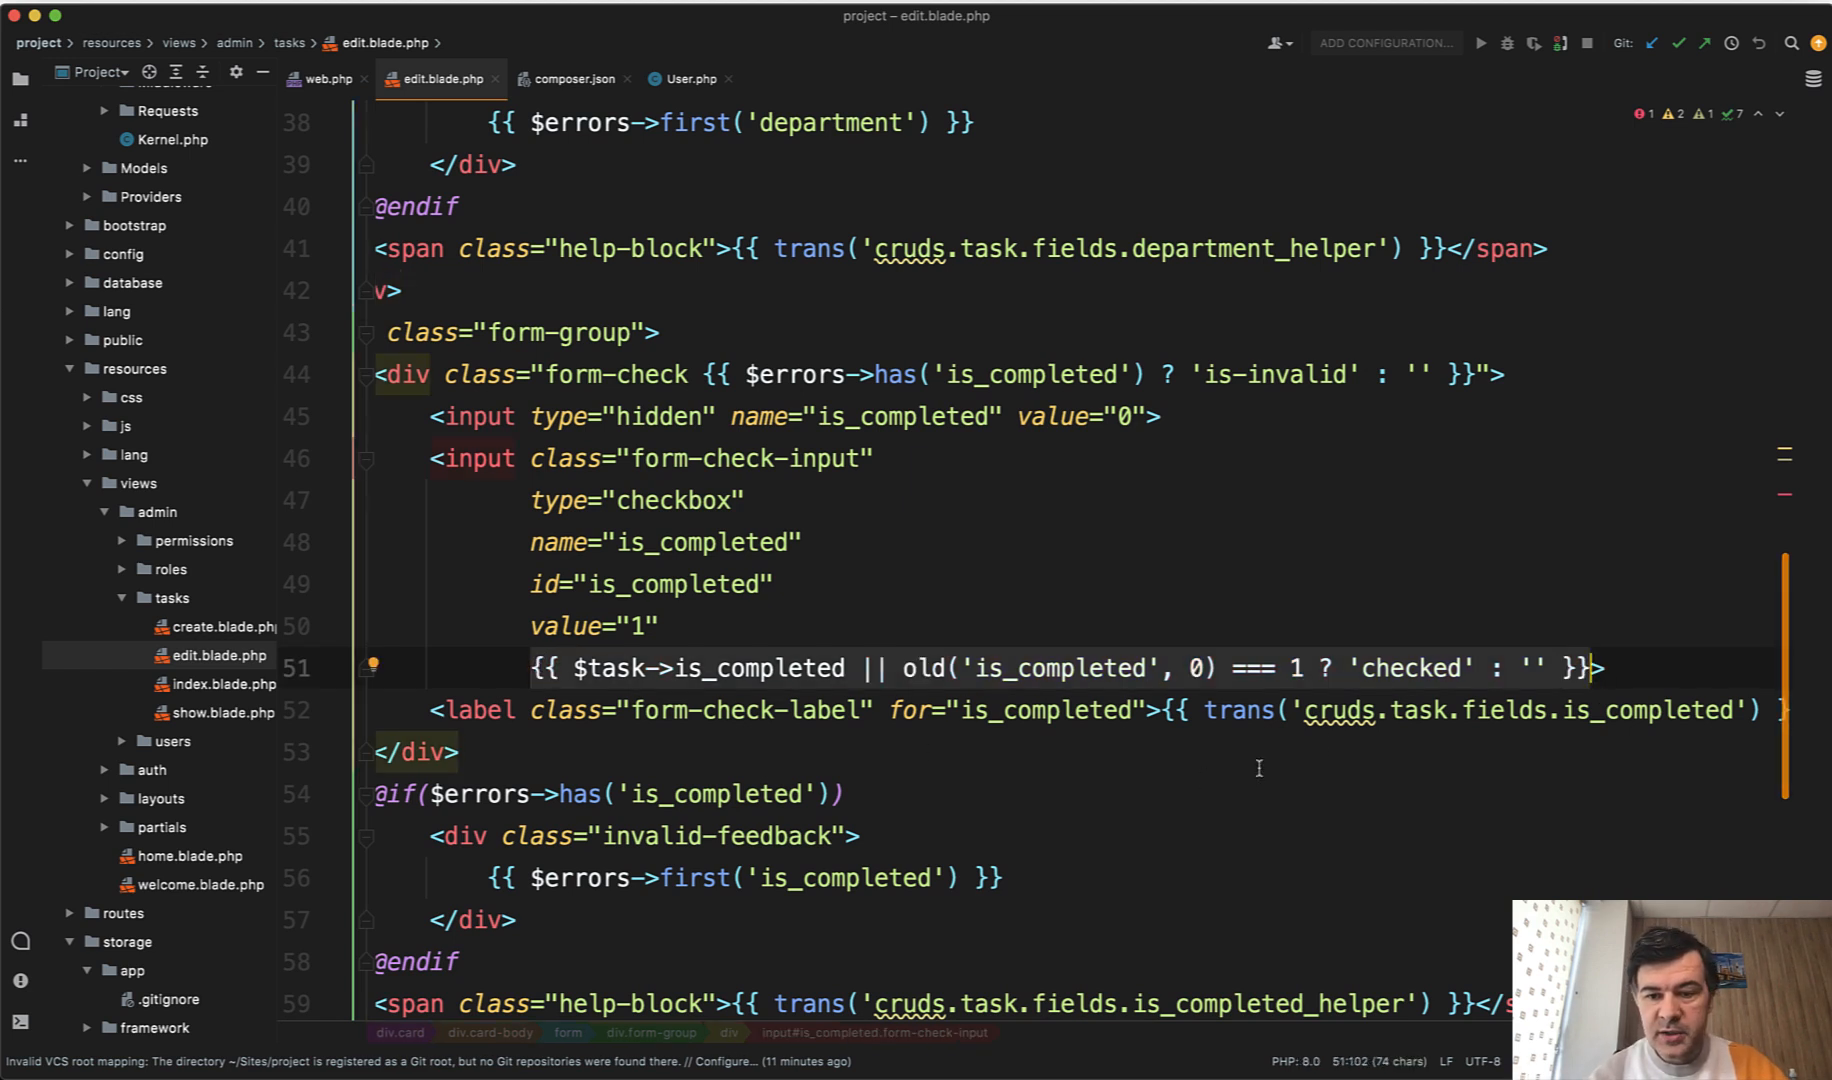
pyautogui.doubleClick(1414, 668)
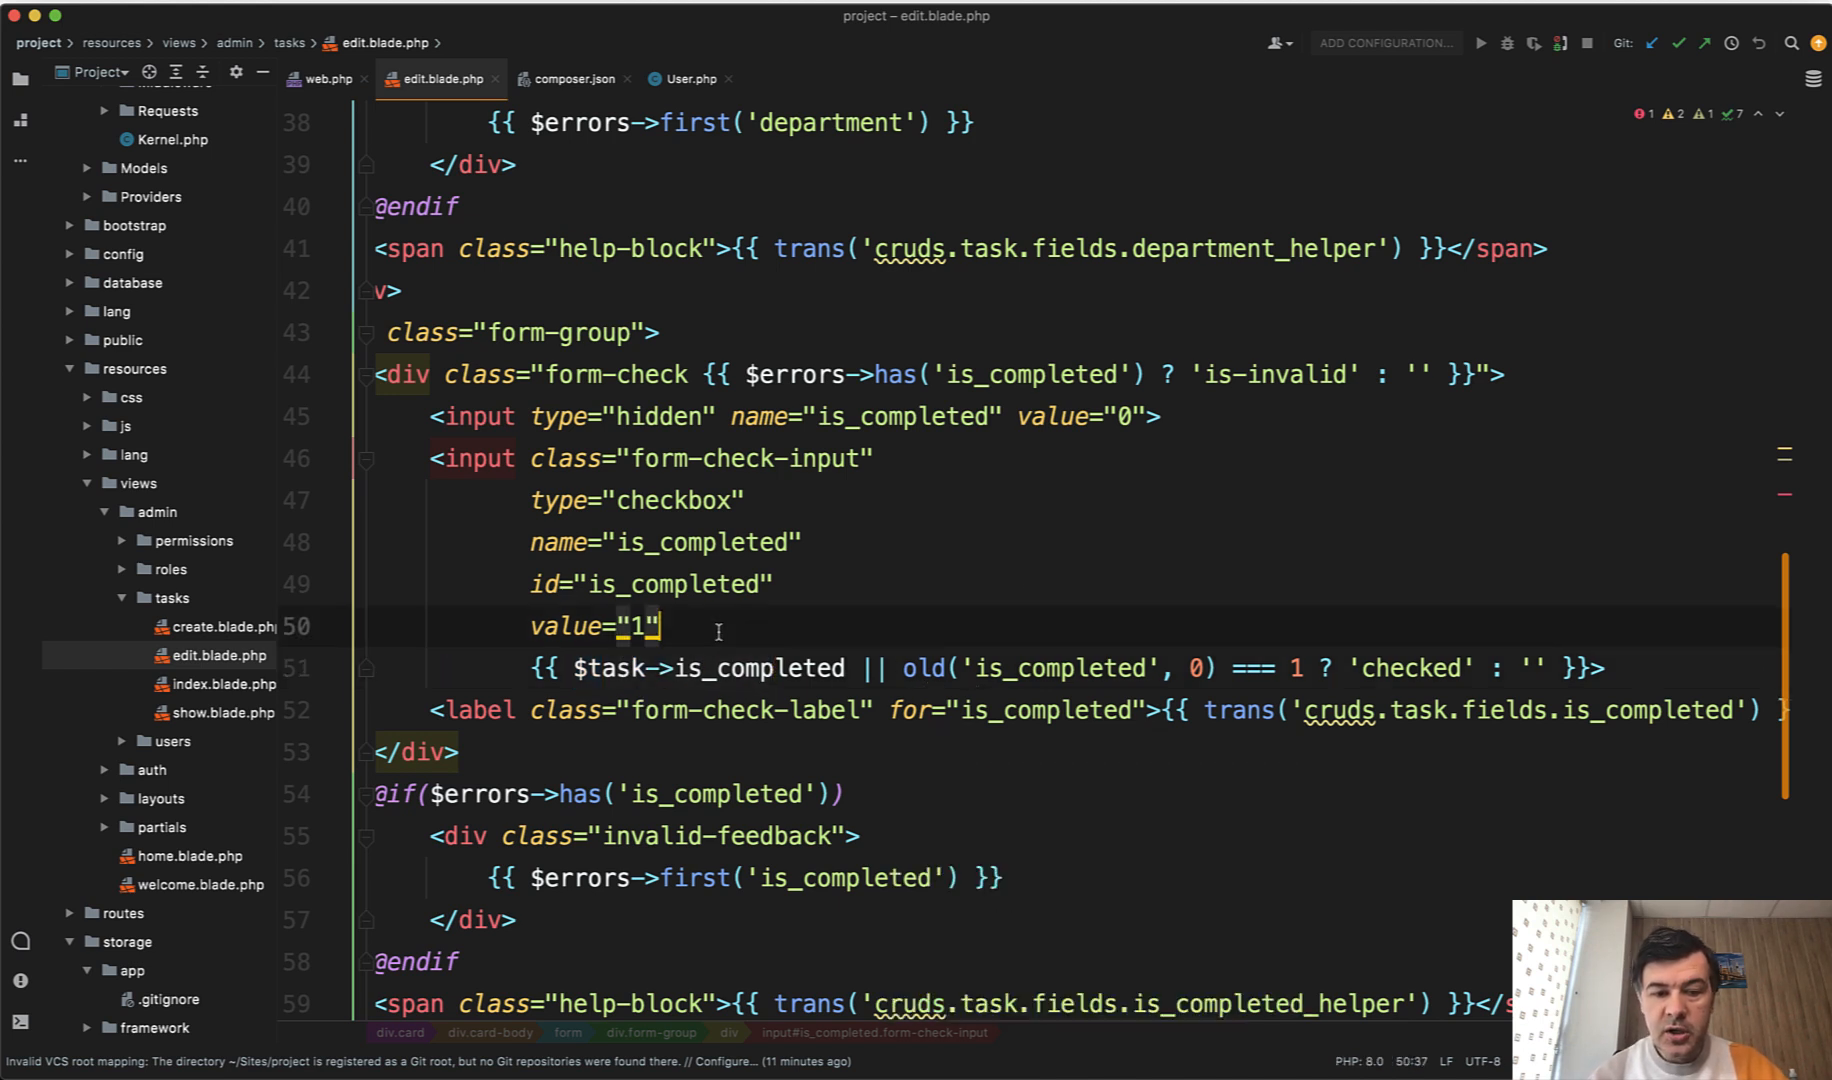
pyautogui.write('@checked(')
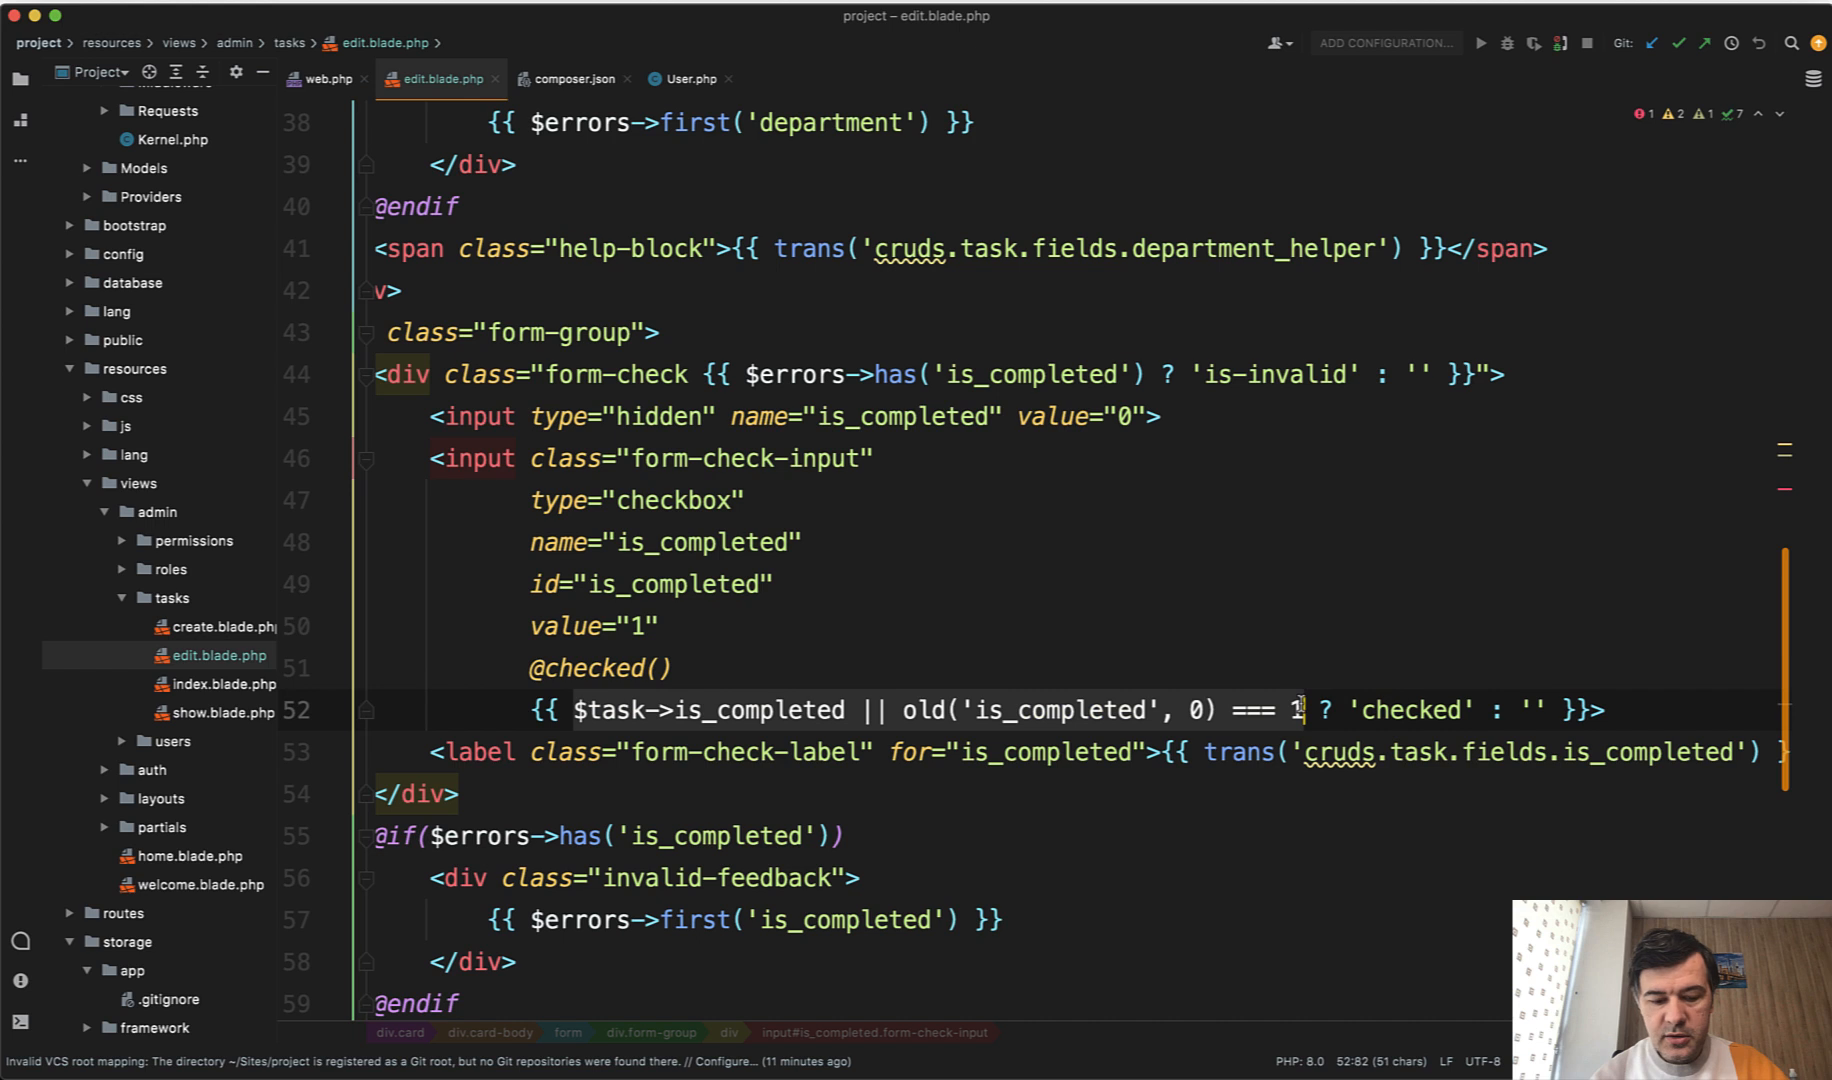
pyautogui.write("$task->is_completed || old('is_completed', 0) === 1")
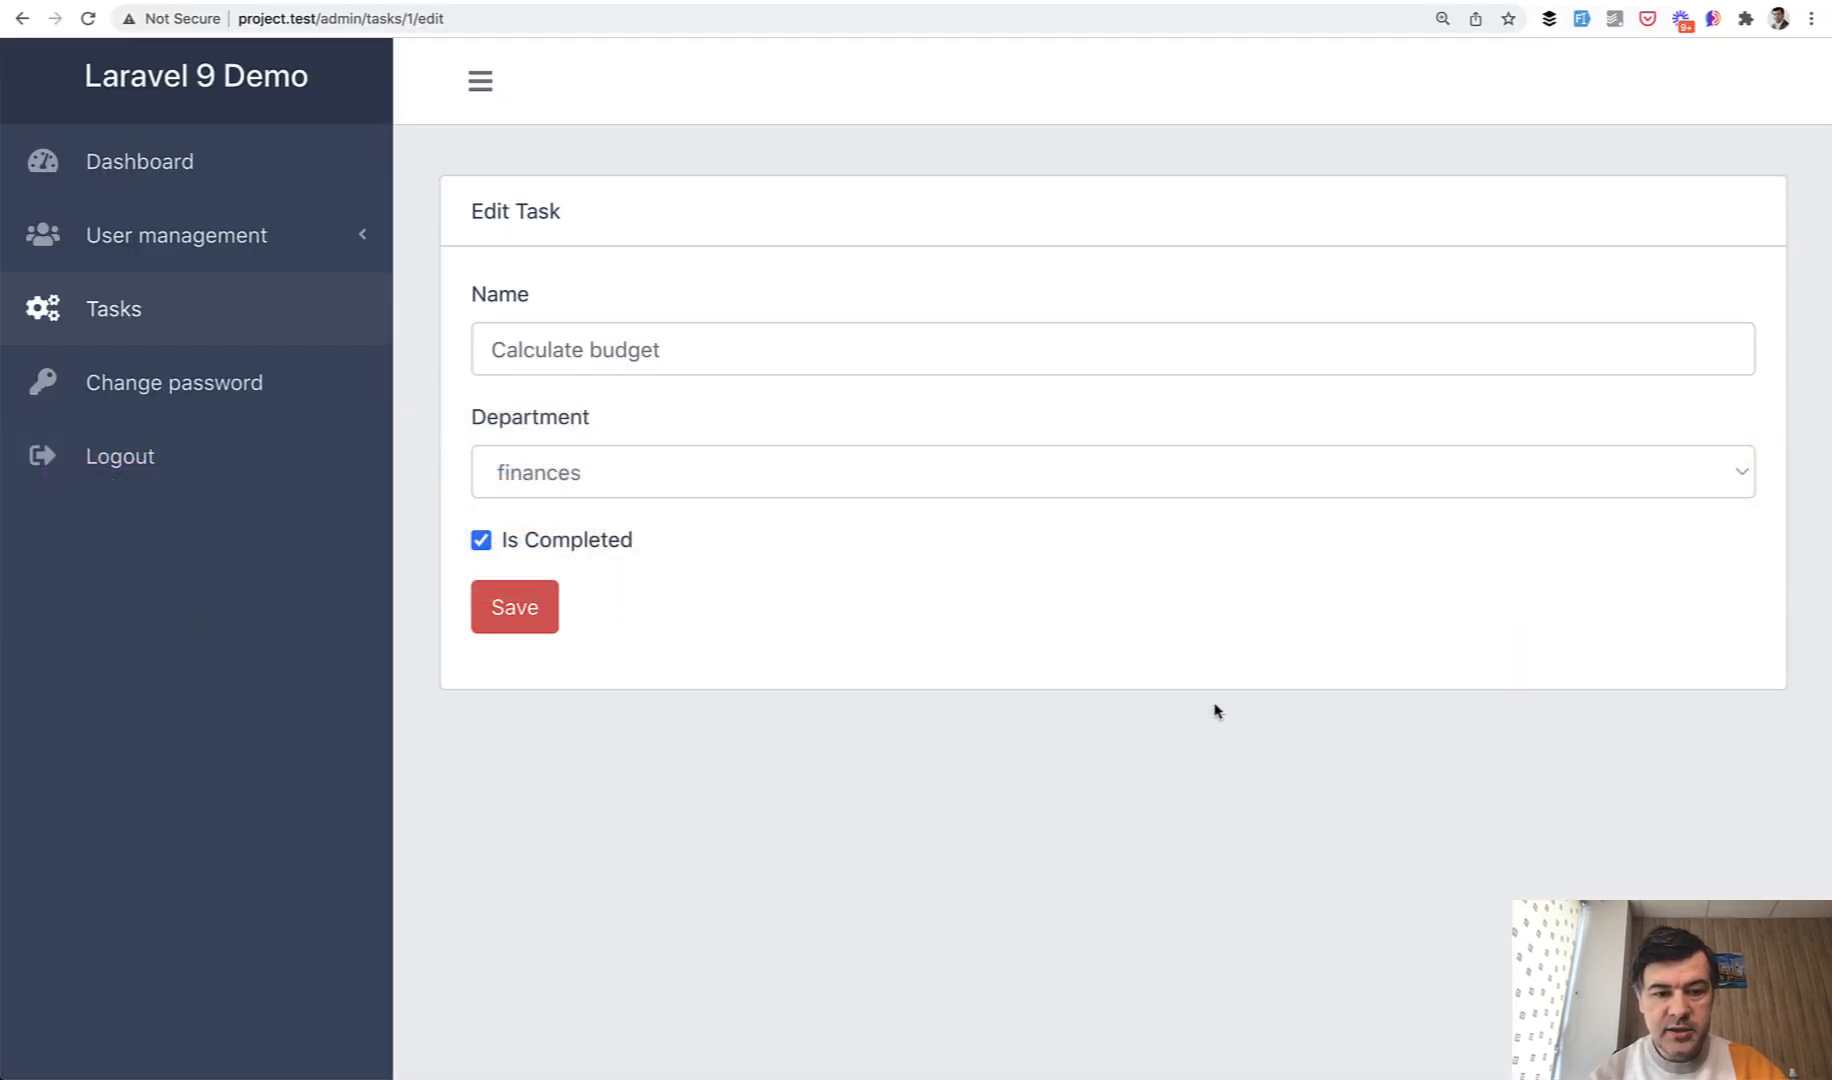
# - Reload the Edit Task form to confirm Is Completed still shows checked
pyautogui.click(512, 606)
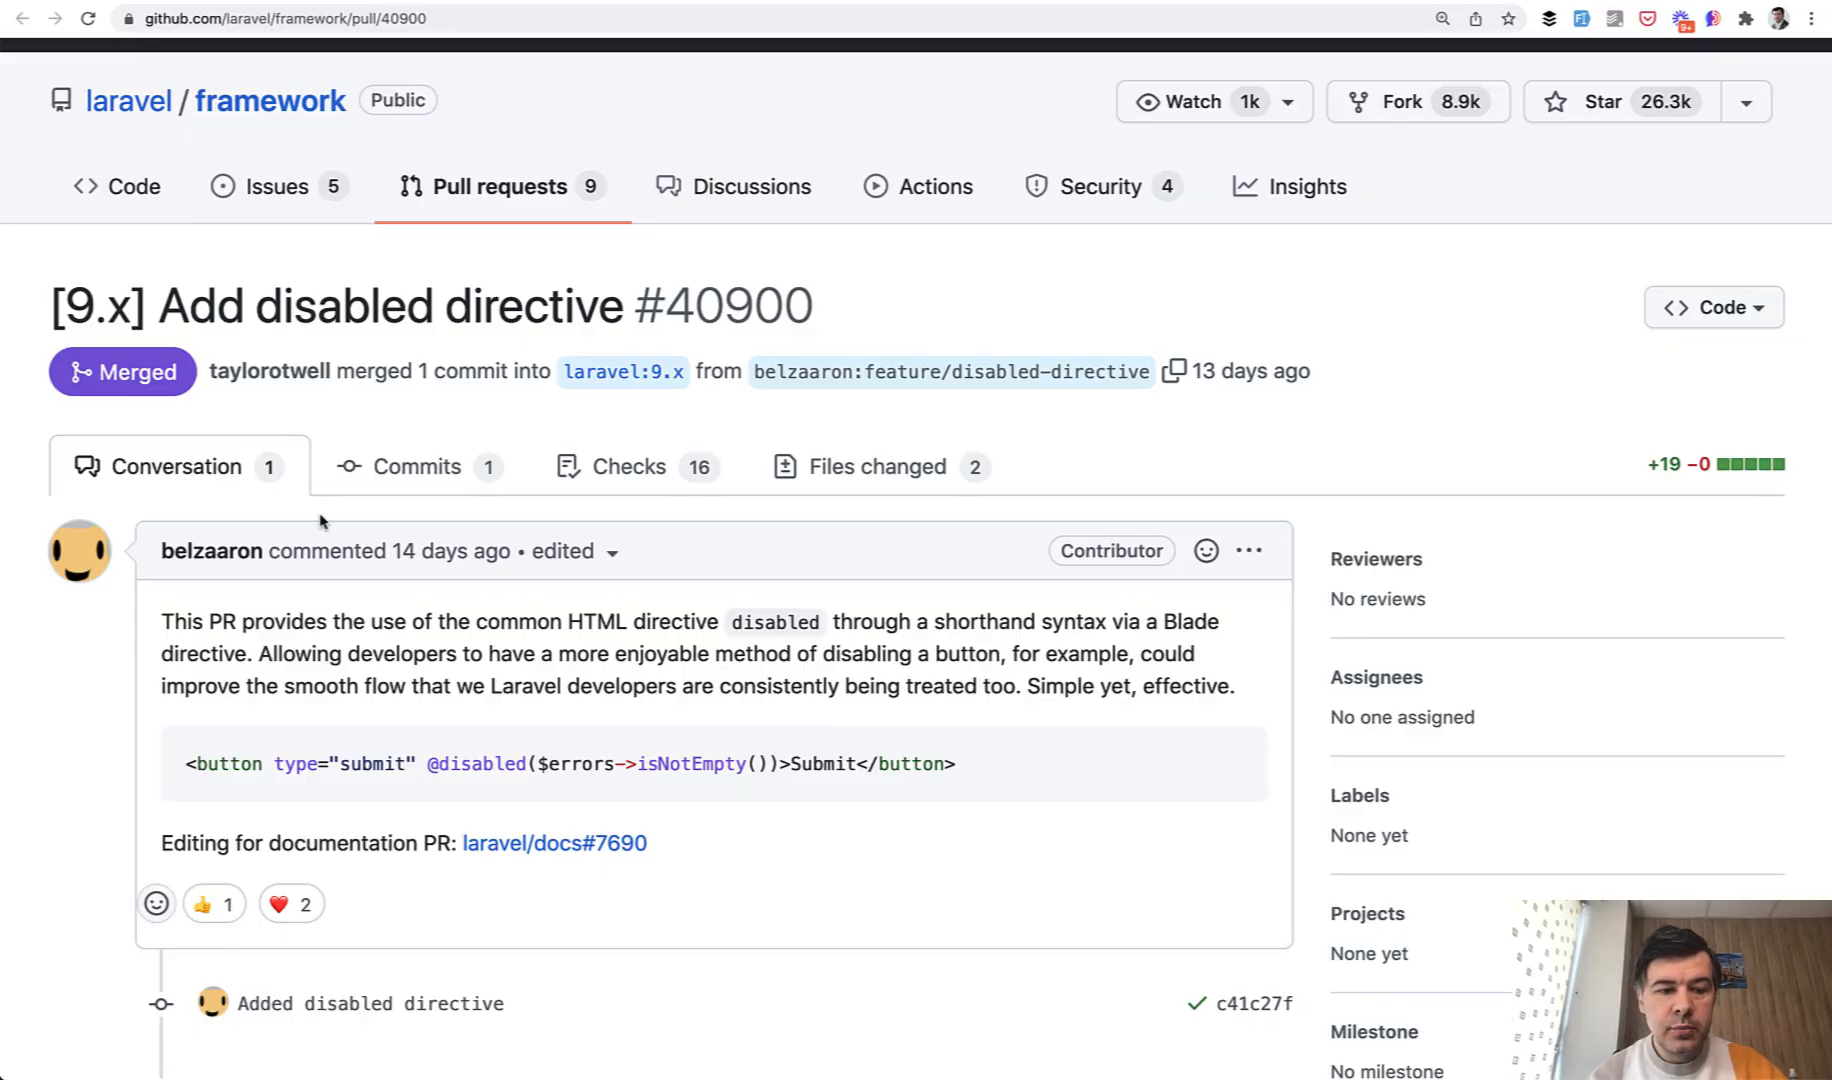
pyautogui.moveTo(760, 44)
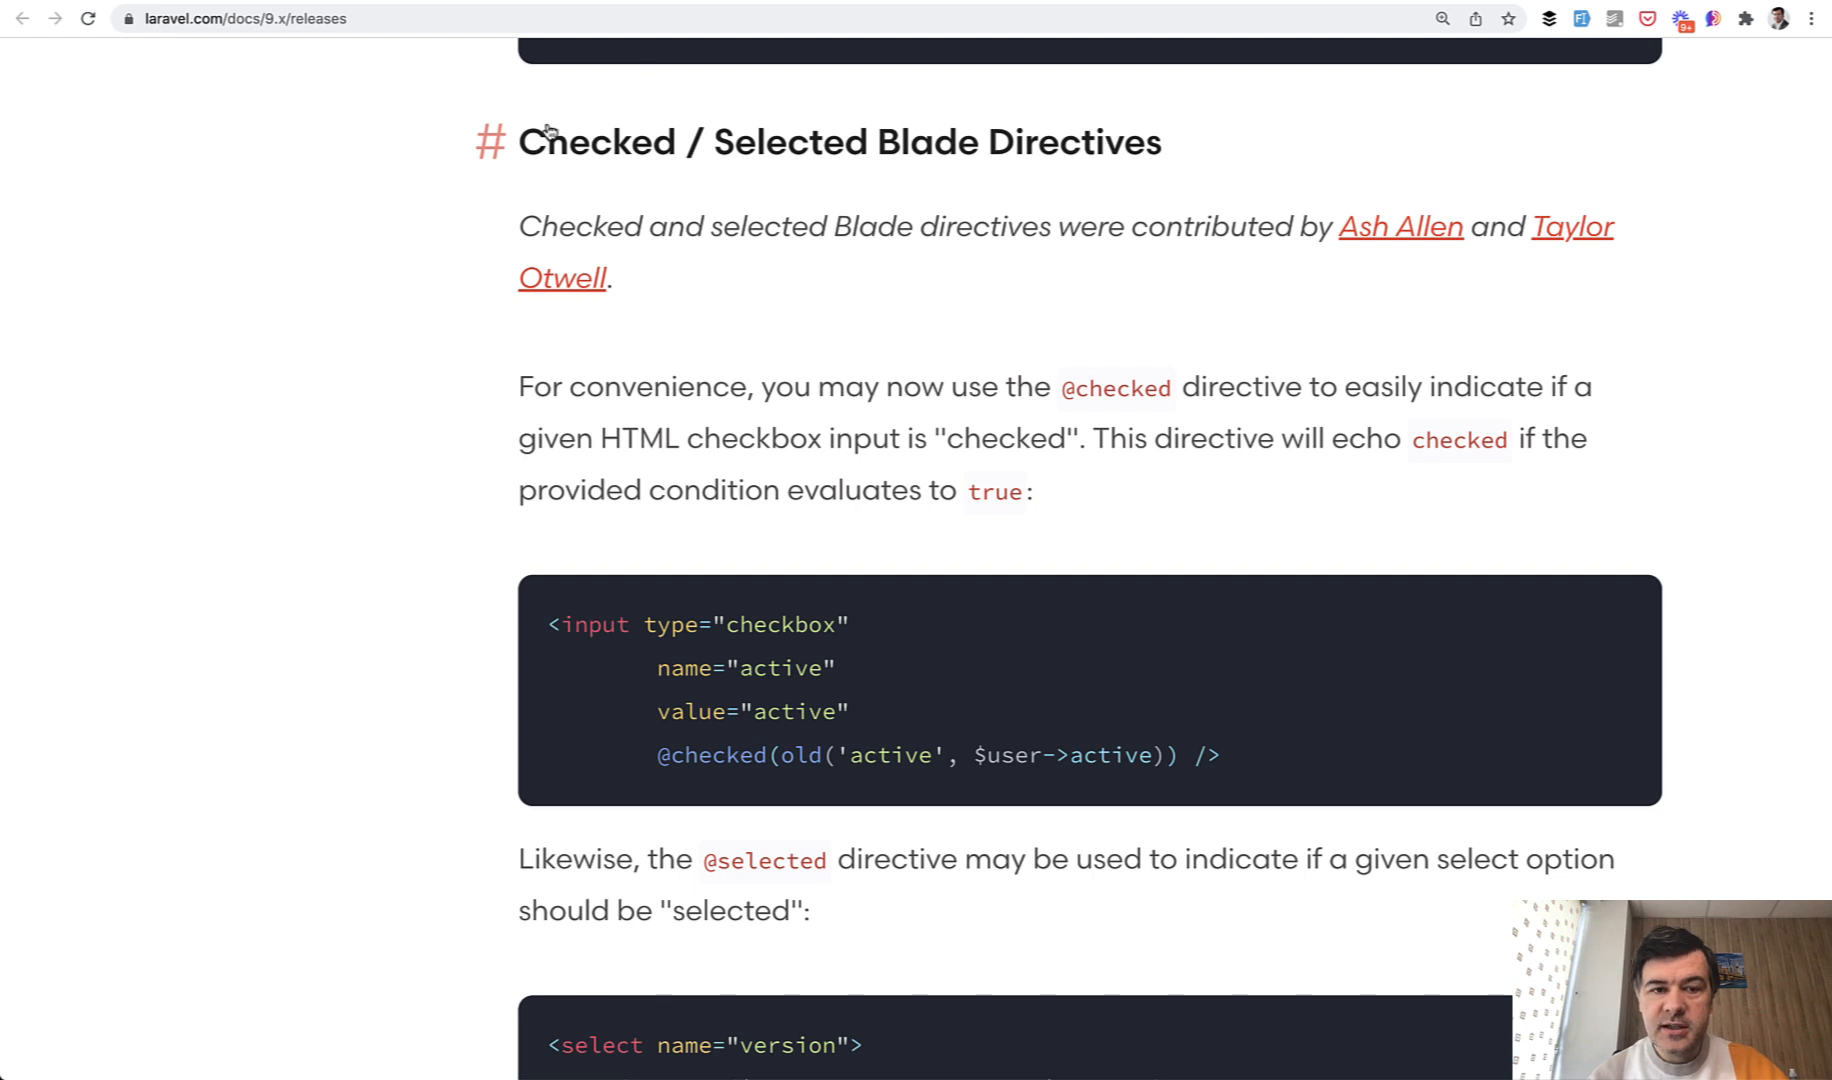
pyautogui.moveTo(798, 428)
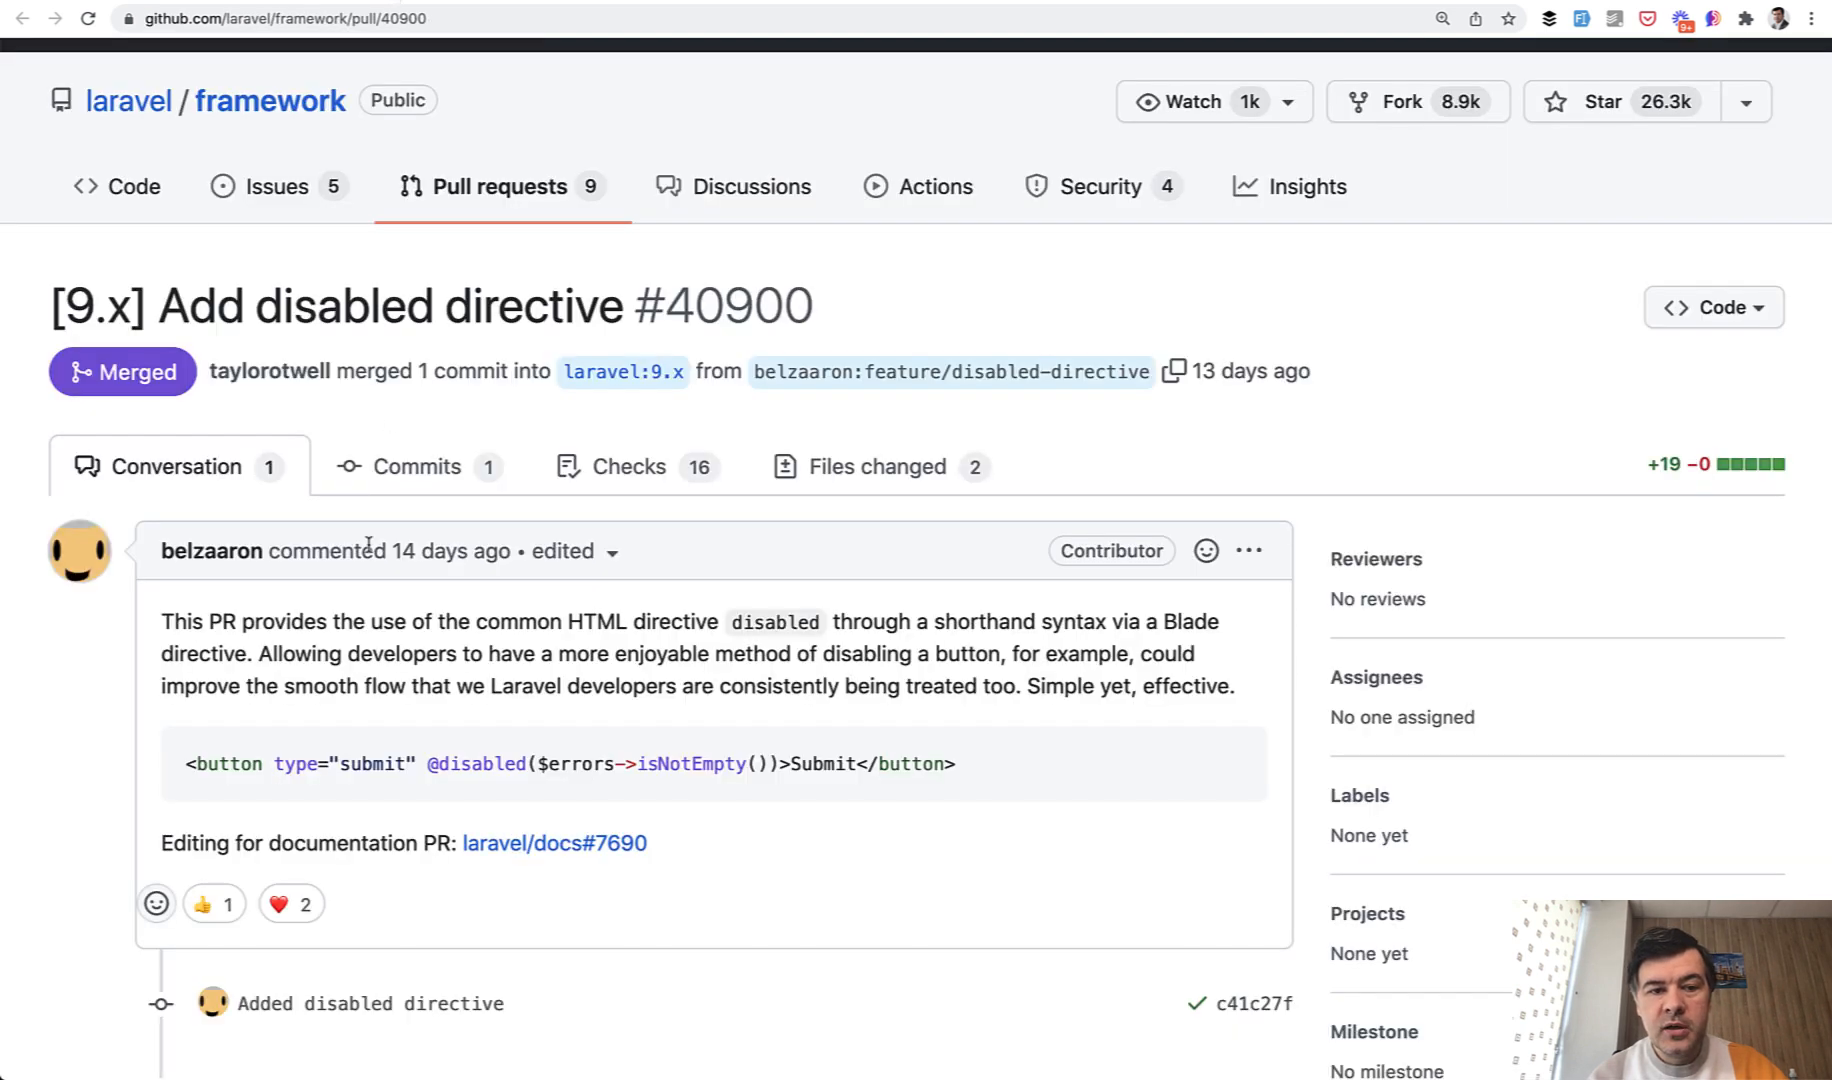
pyautogui.moveTo(832, 792)
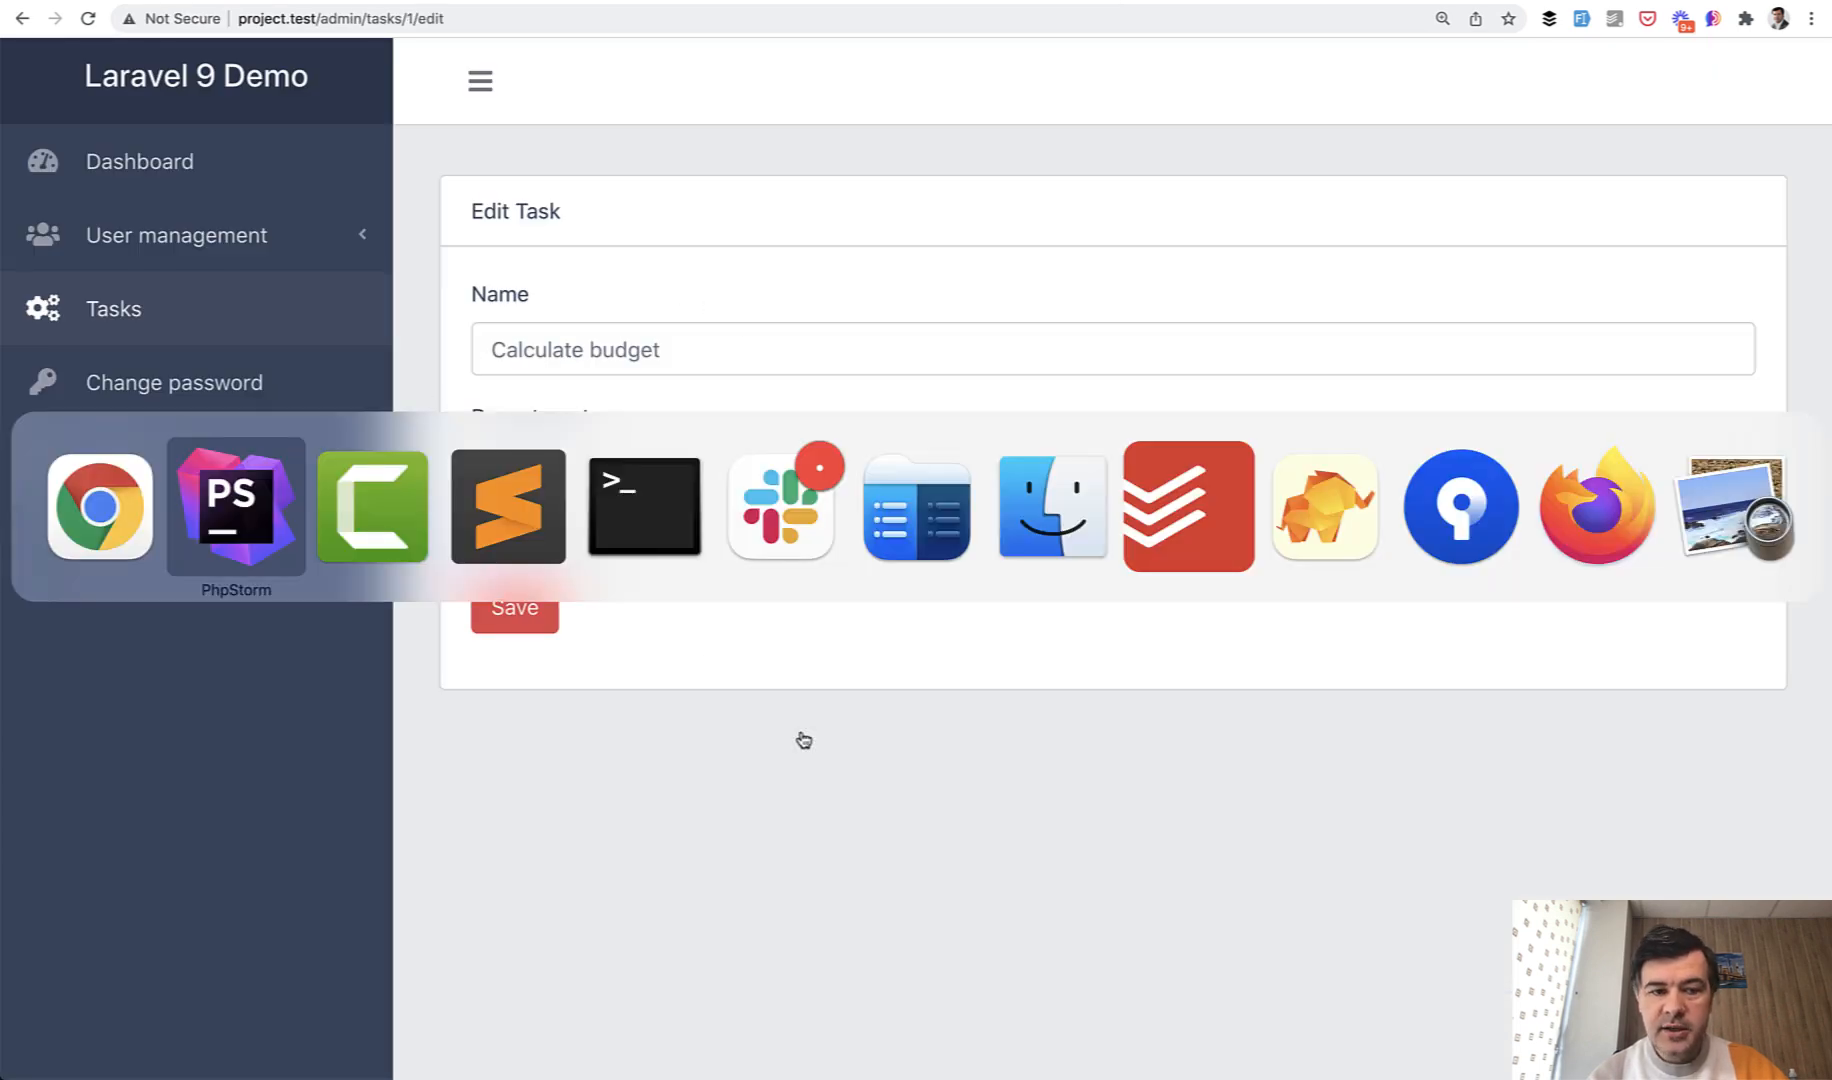
pyautogui.click(234, 504)
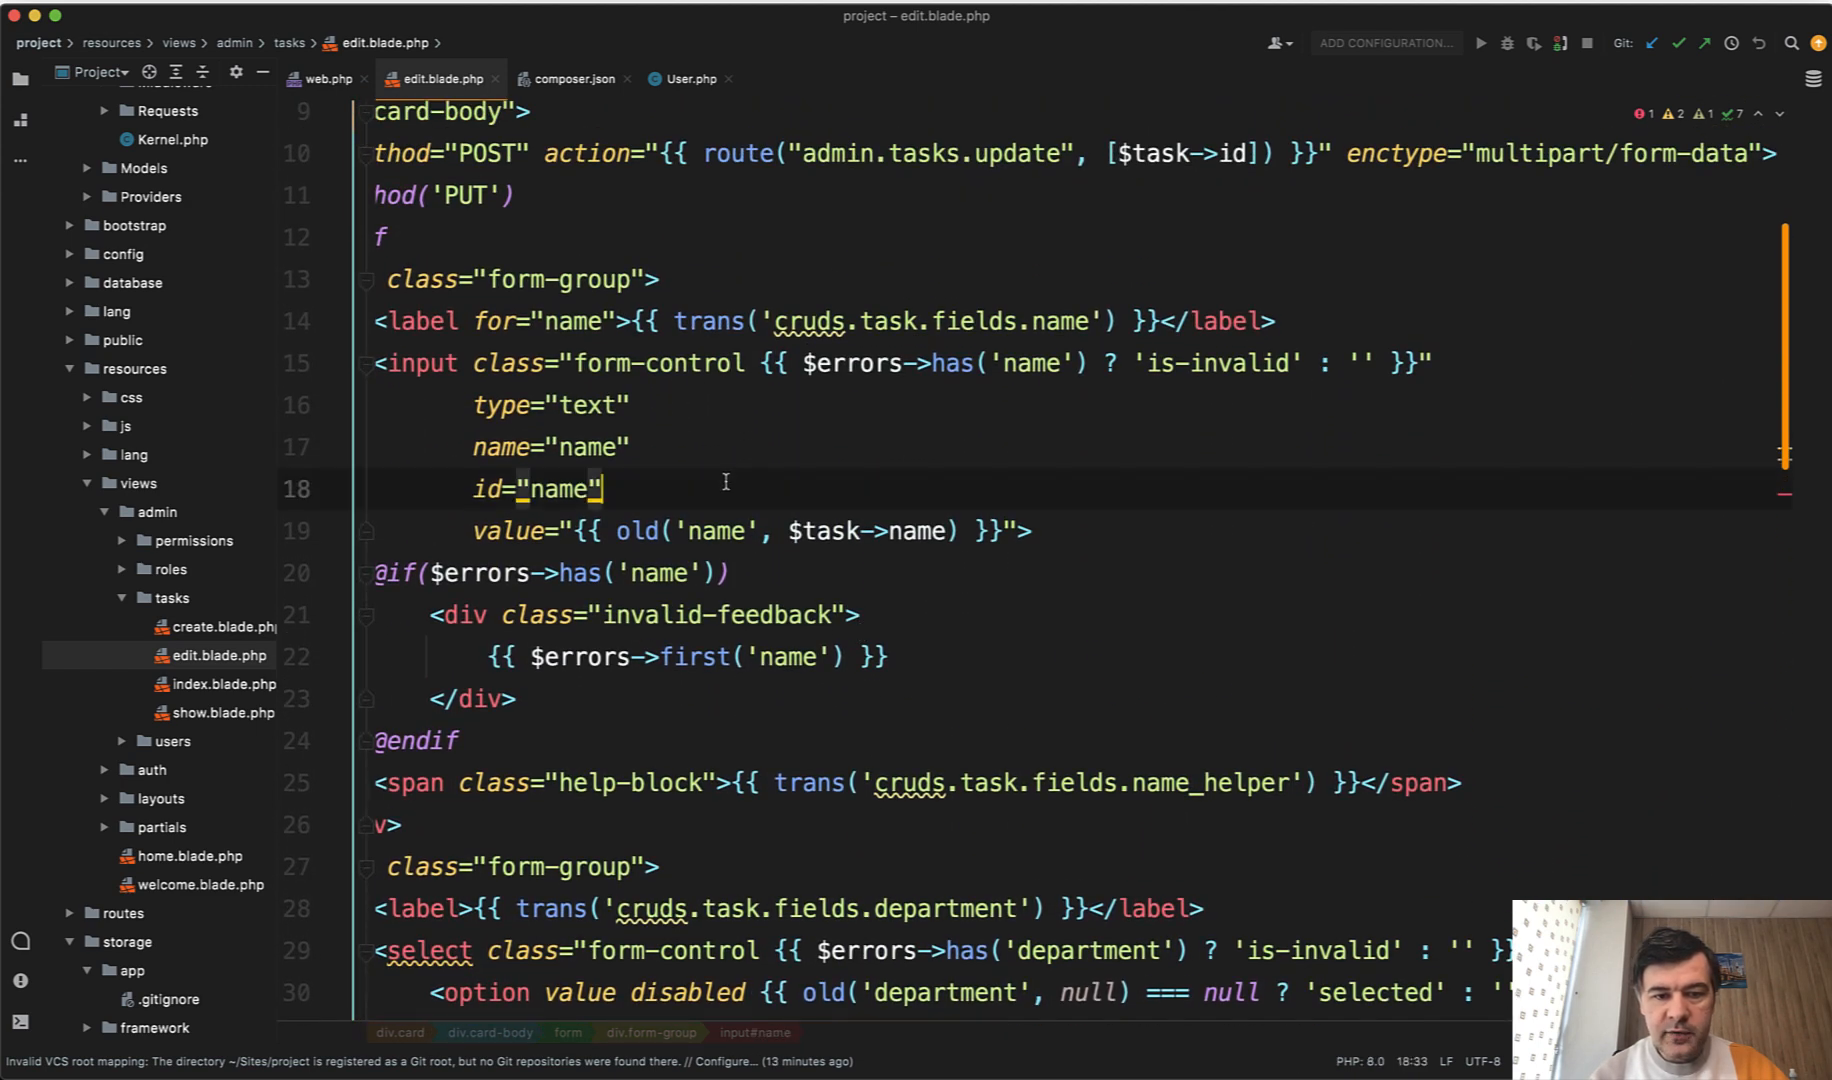
pyautogui.write('@disa')
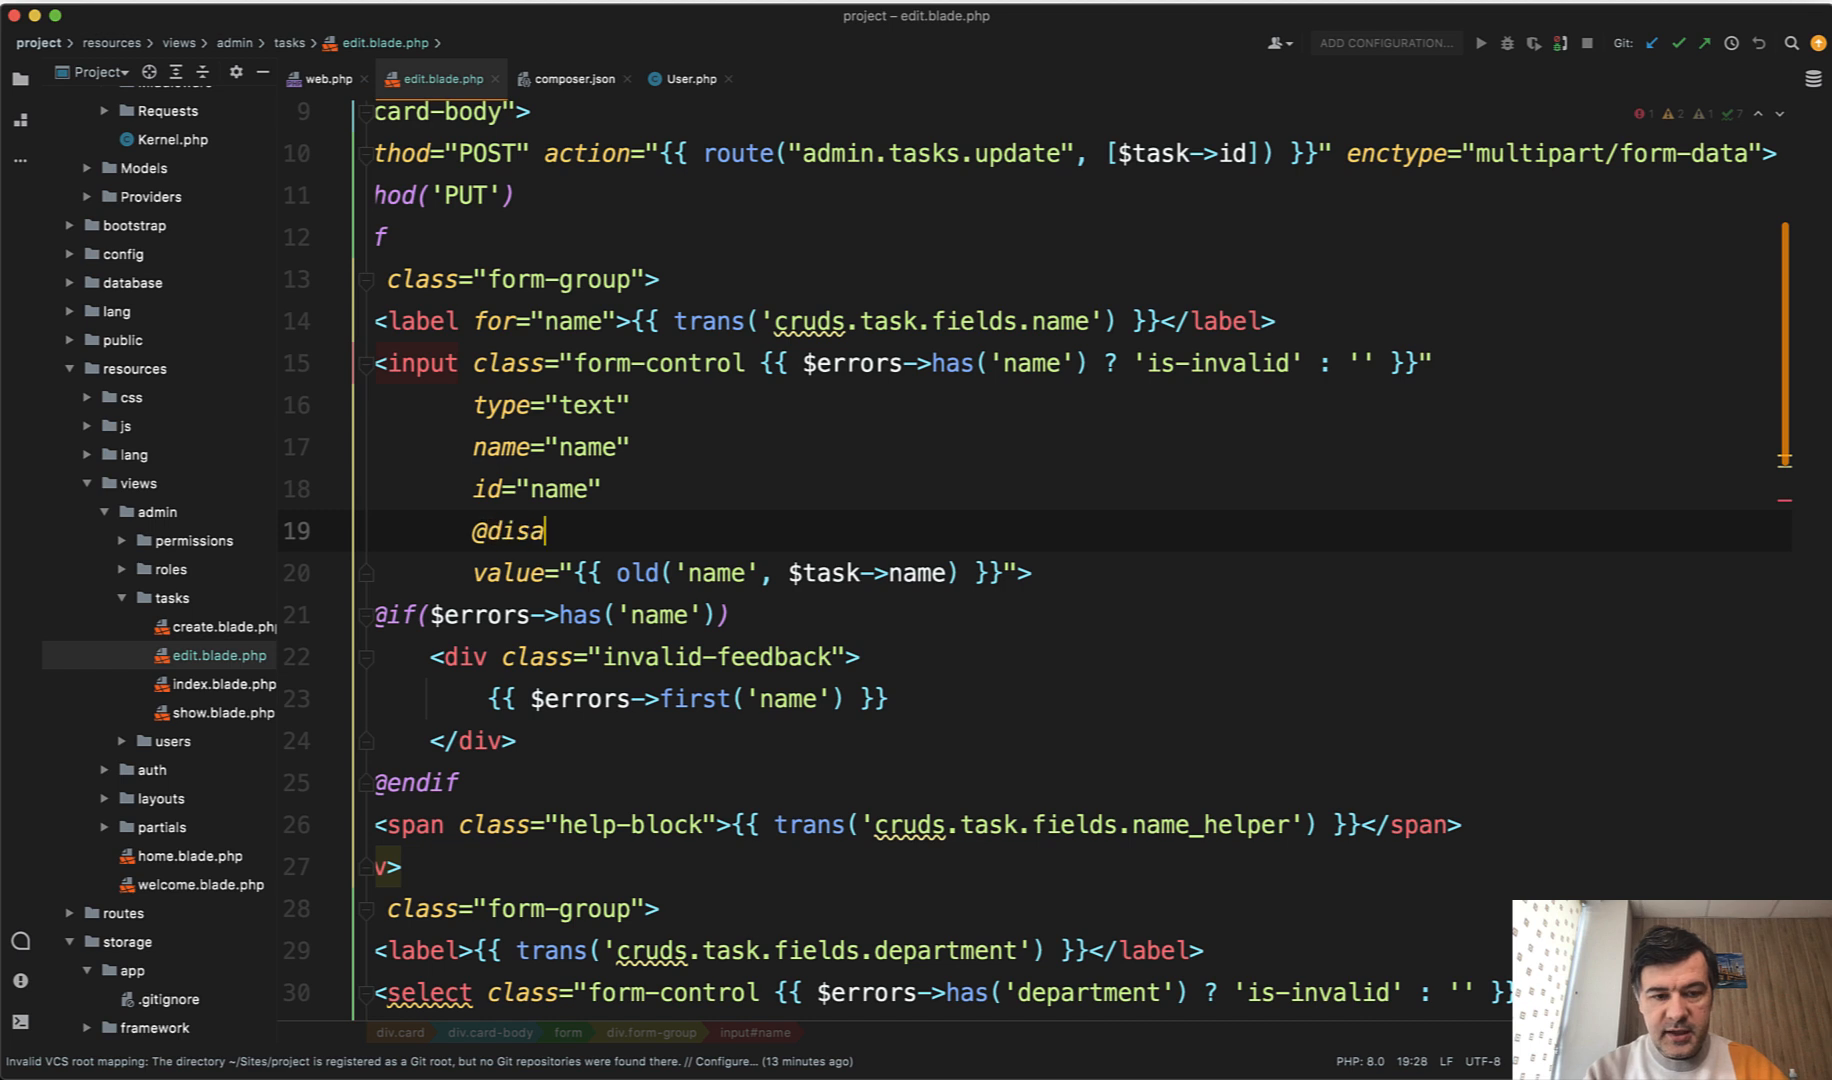
pyautogui.write('bled()')
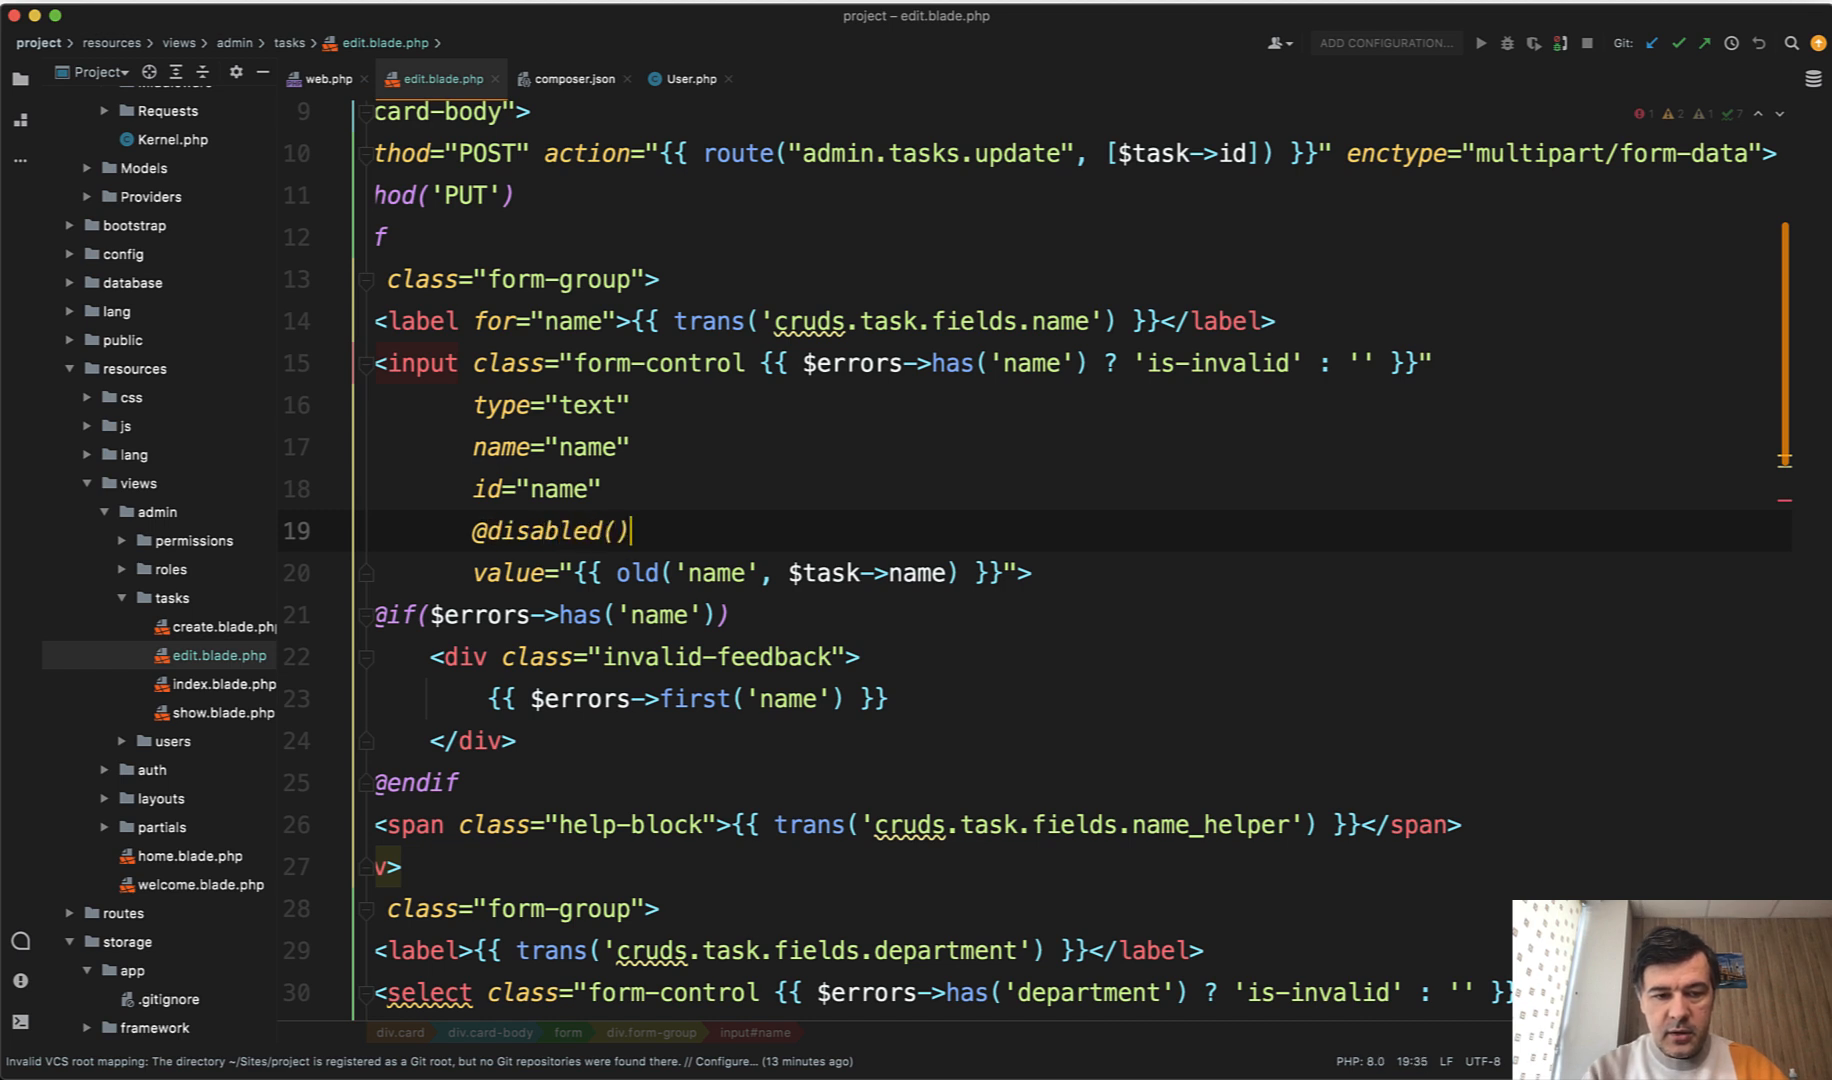
pyautogui.write('$')
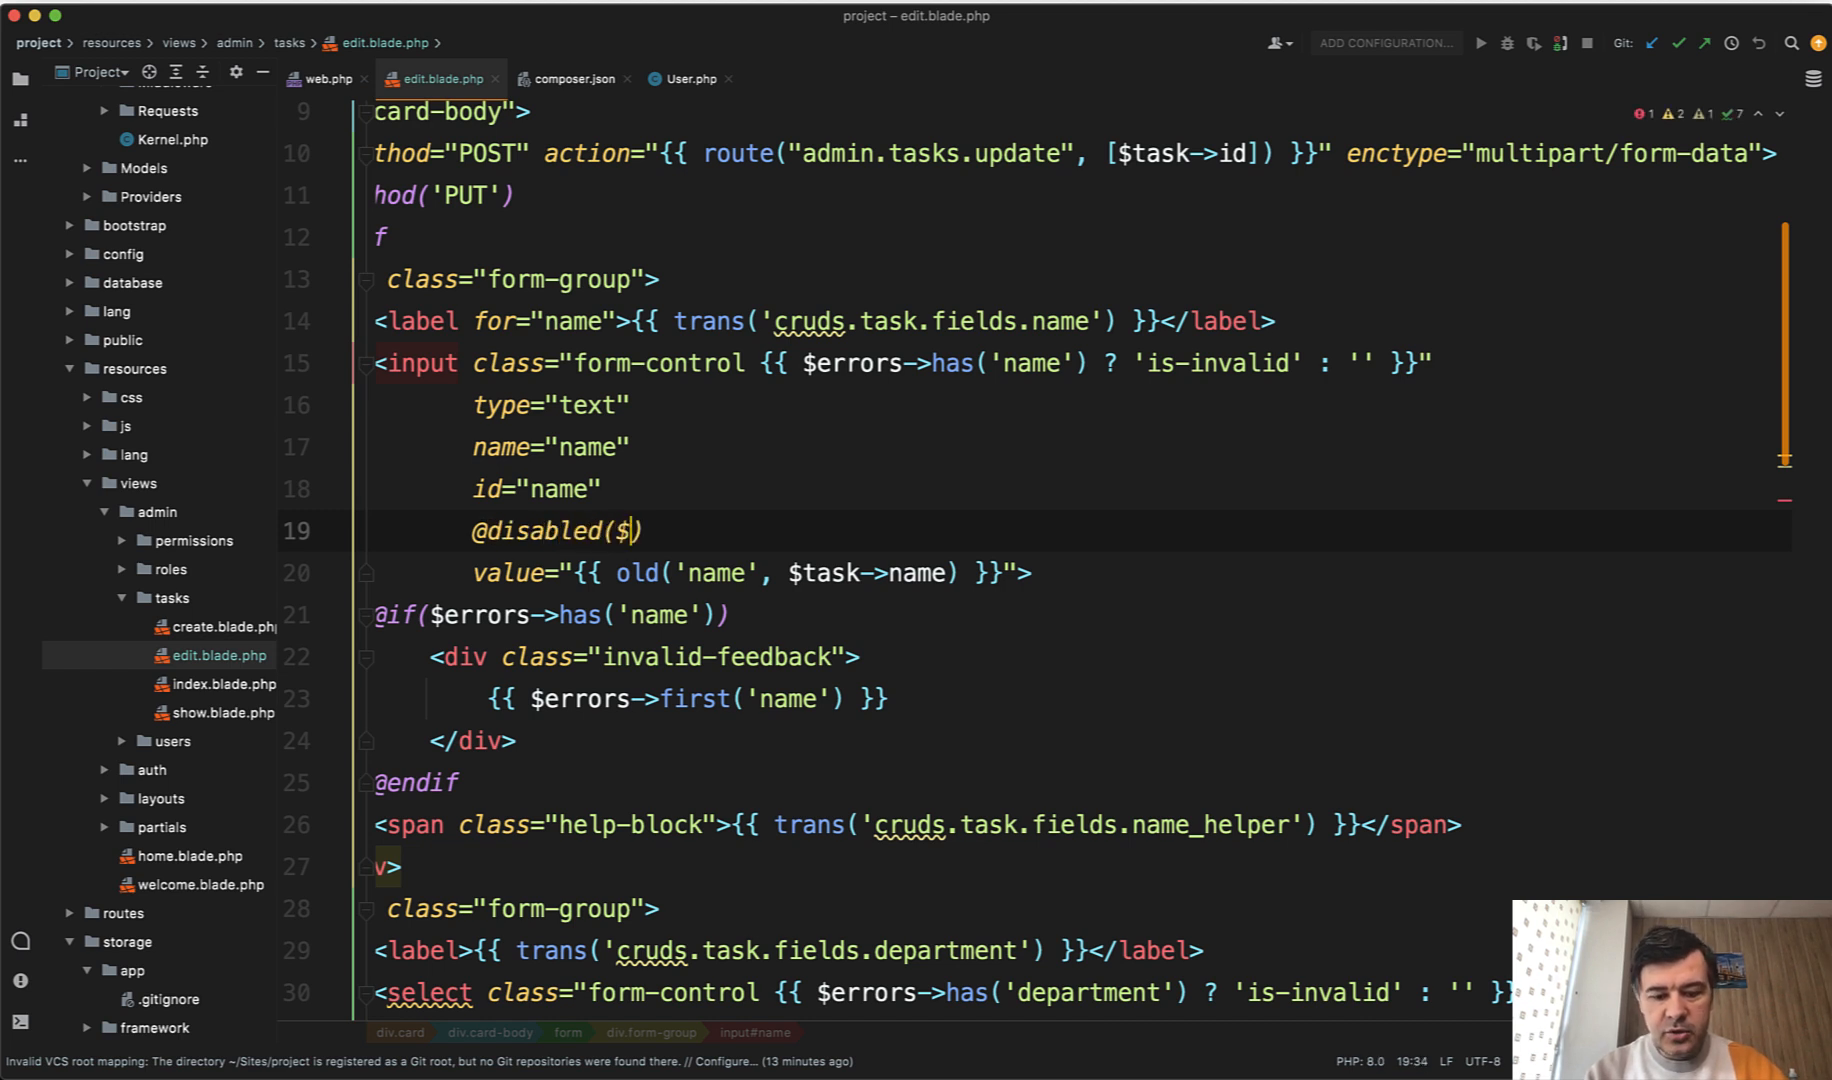
pyautogui.write('task->is_')
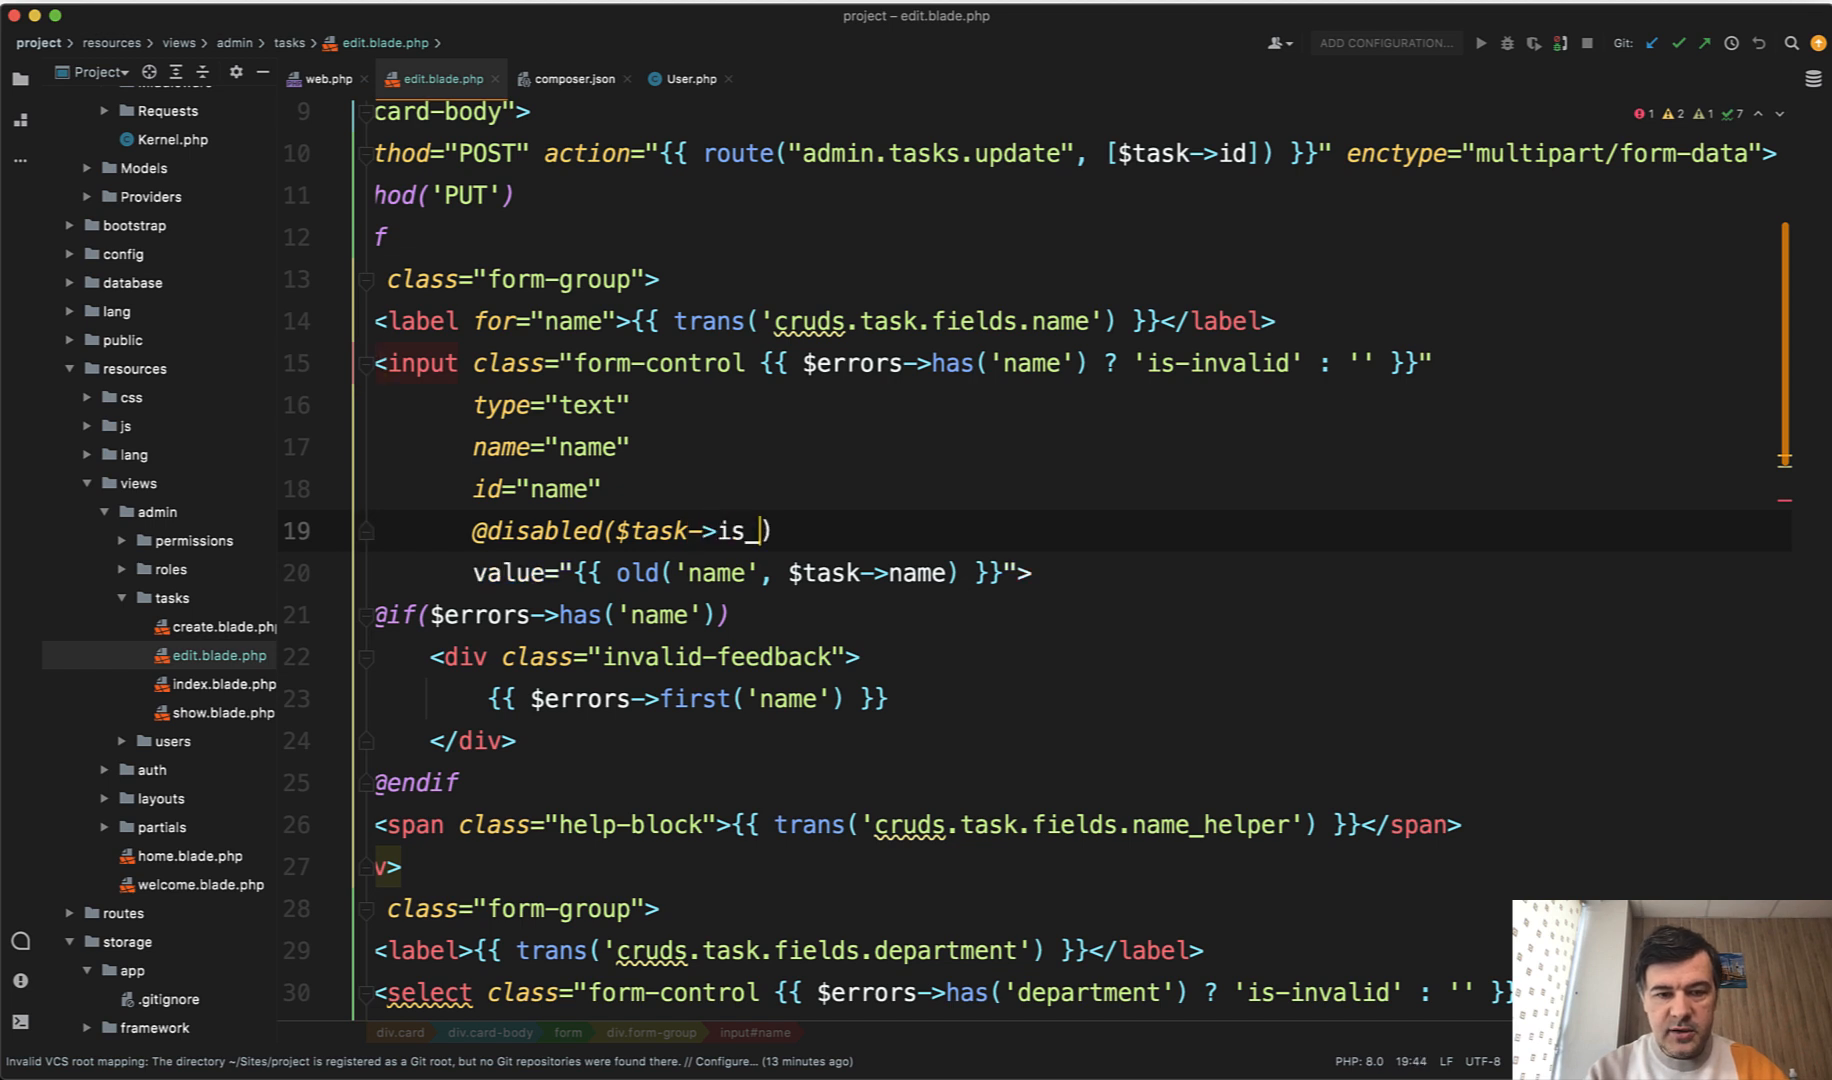
pyautogui.write('completed')
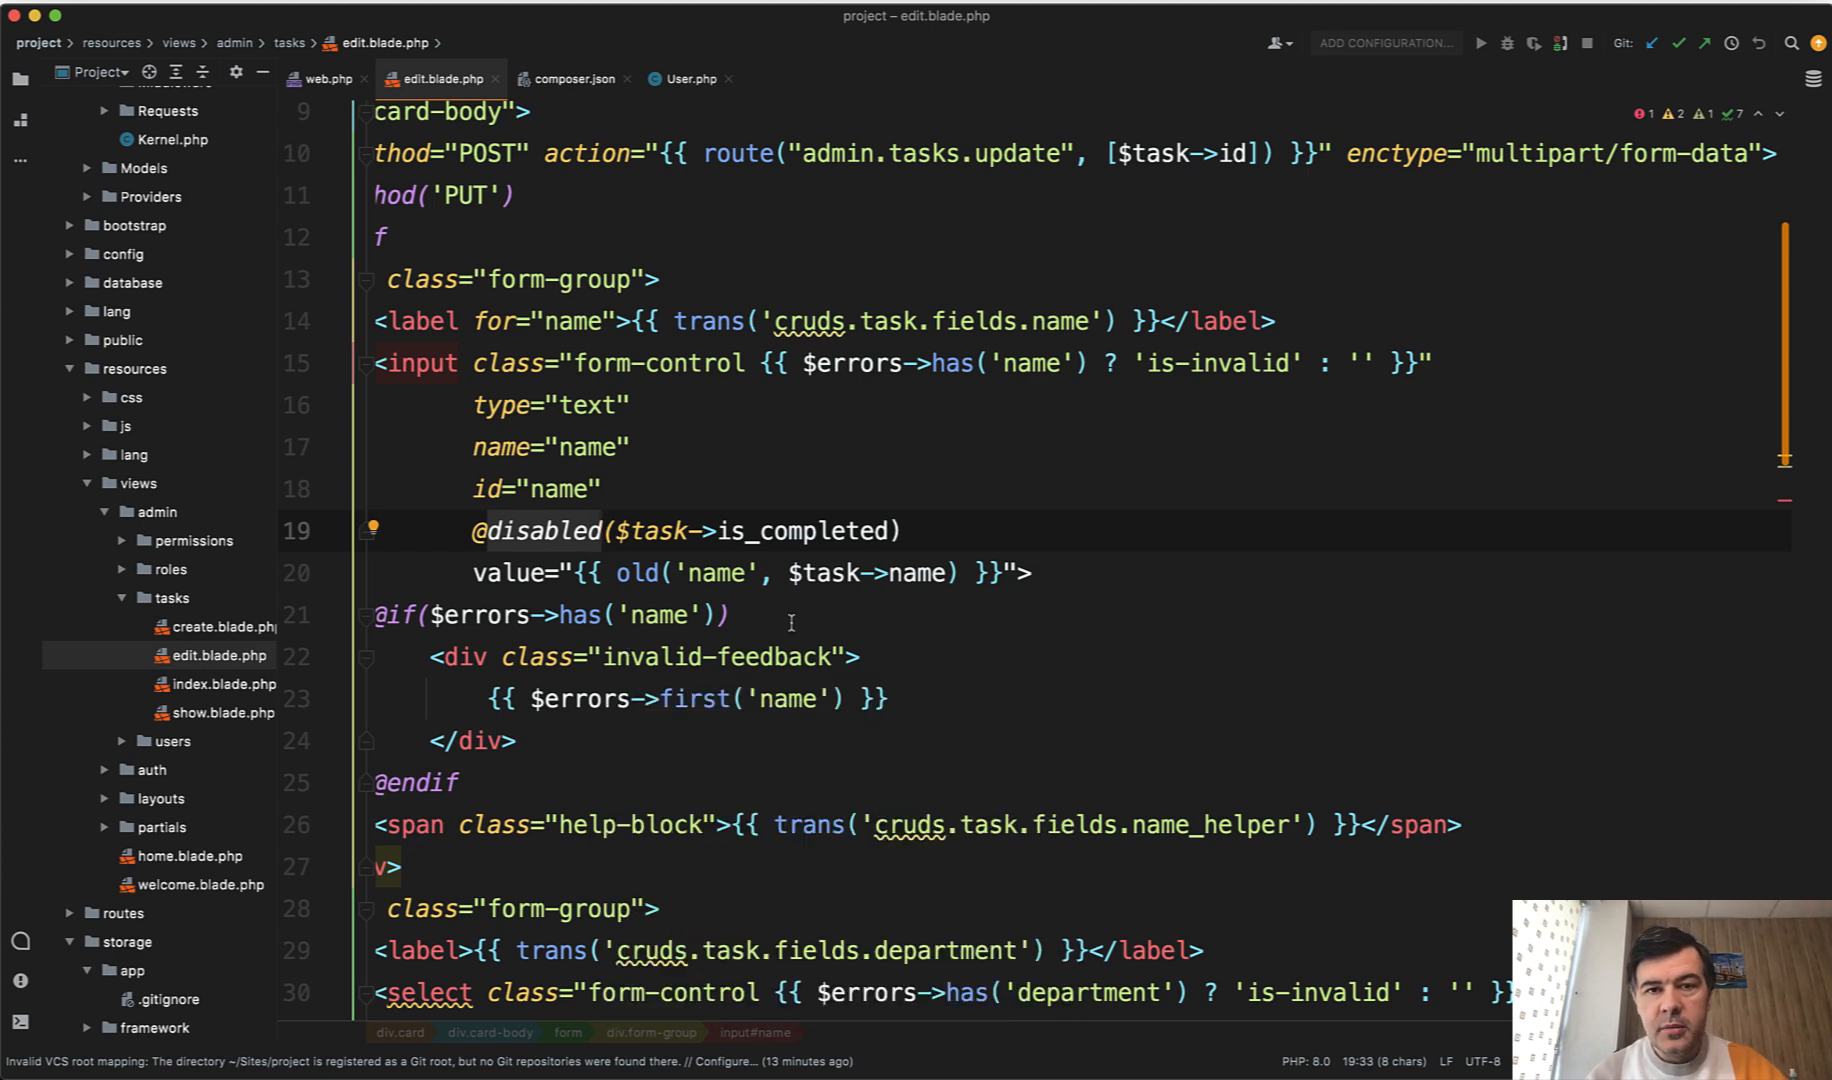
pyautogui.moveTo(468, 10)
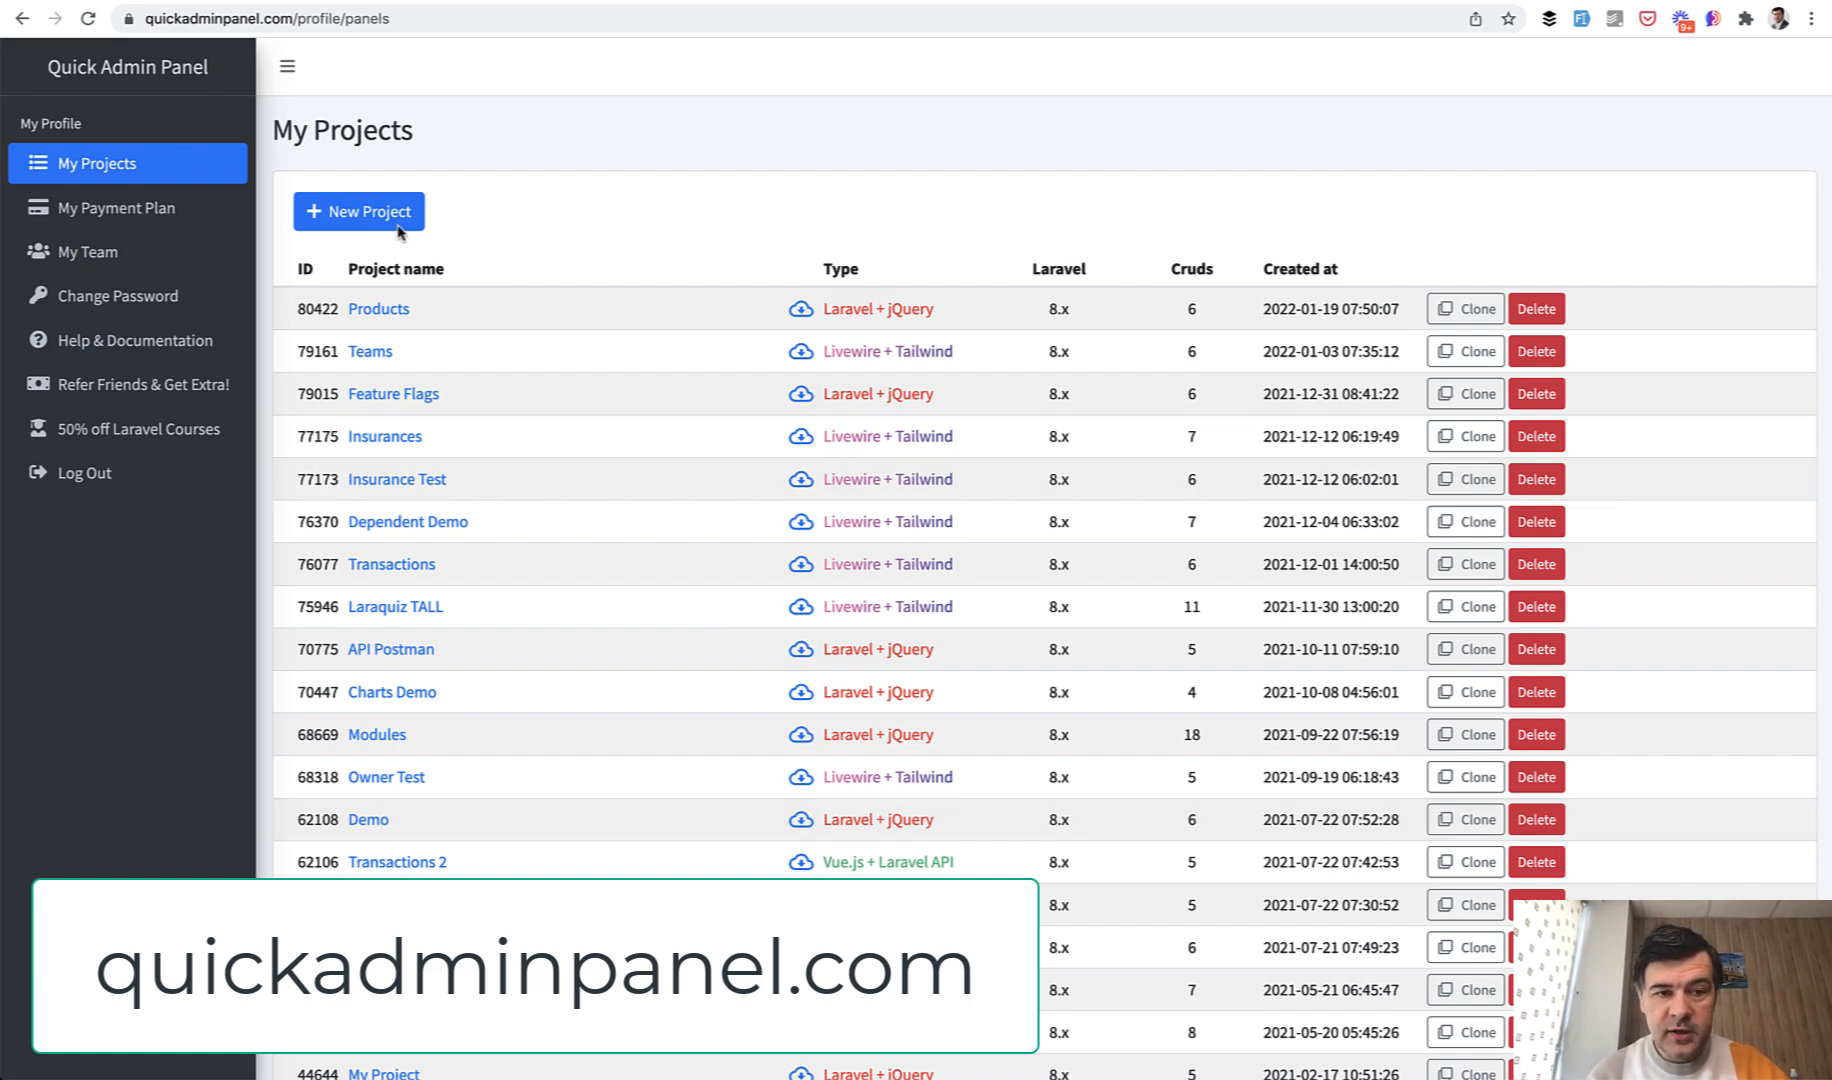
# - Create a new Laravel + jQuery project from QuickAdminPanel's My Projects page
pyautogui.click(358, 212)
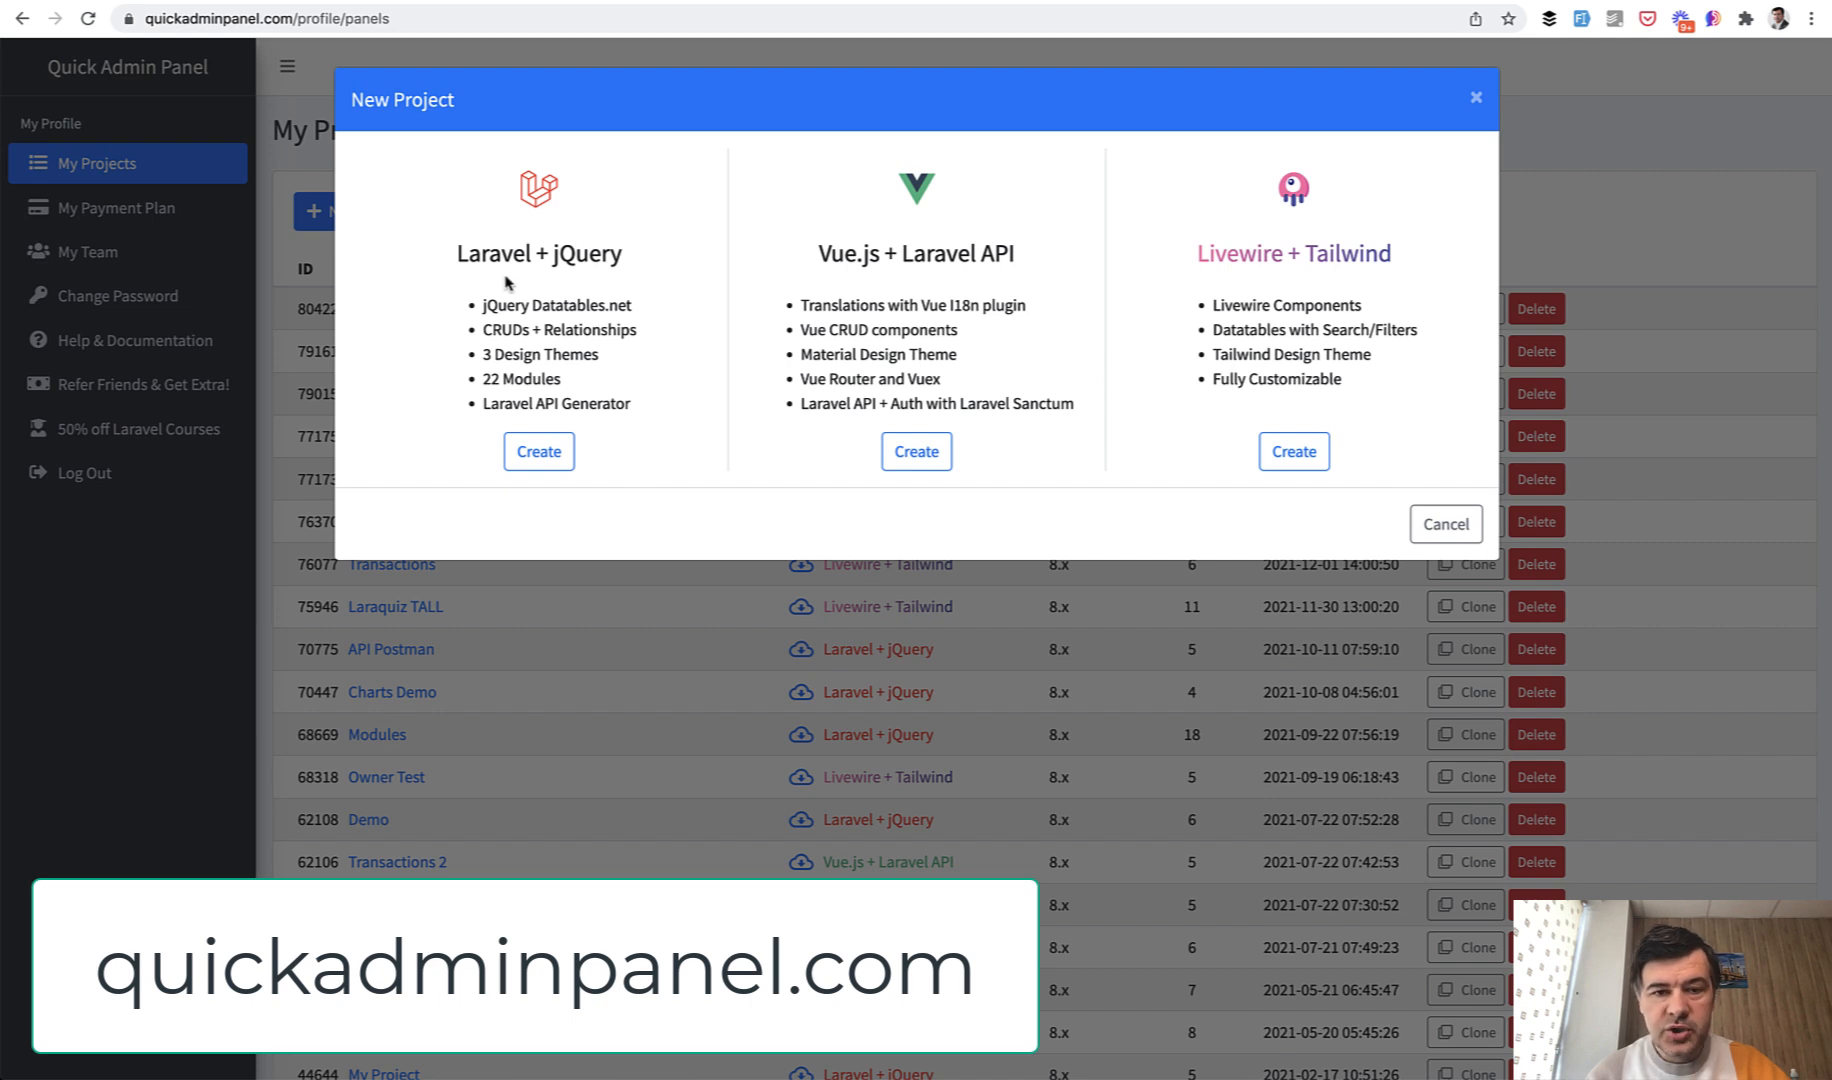
pyautogui.moveTo(1234, 350)
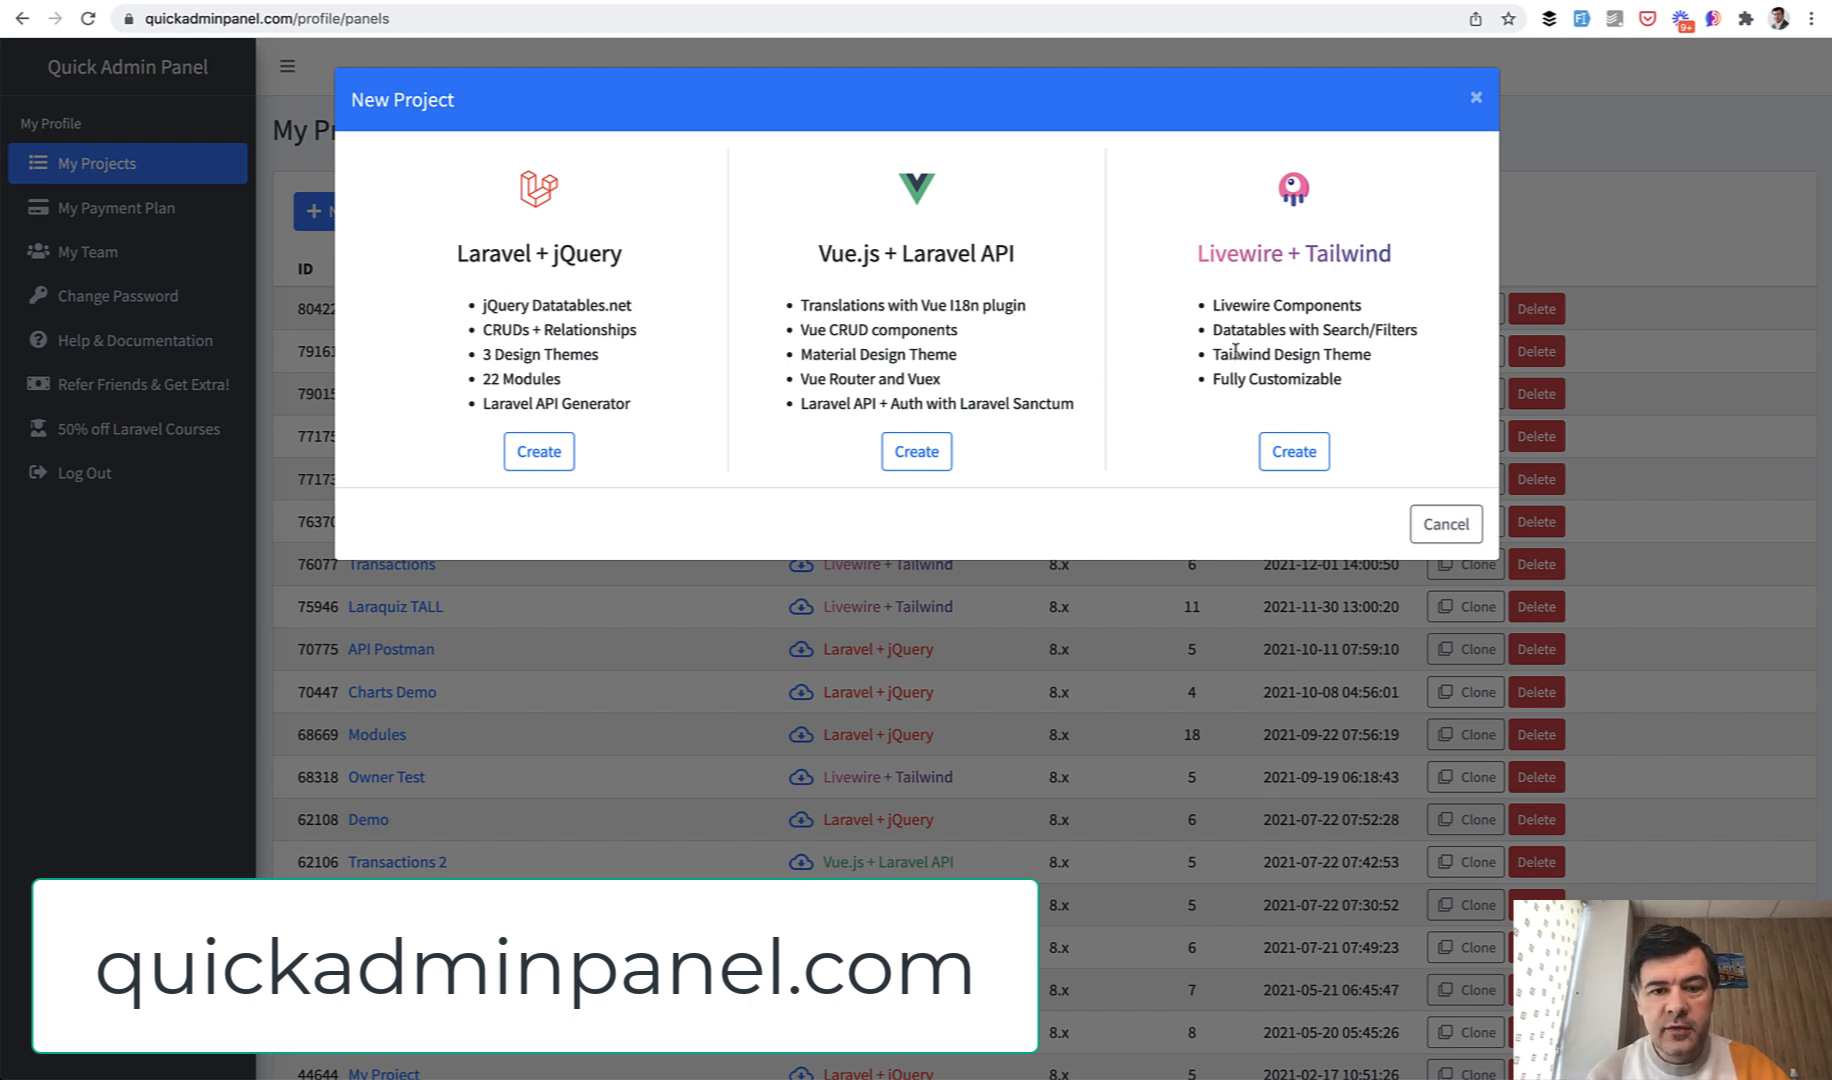
pyautogui.click(538, 452)
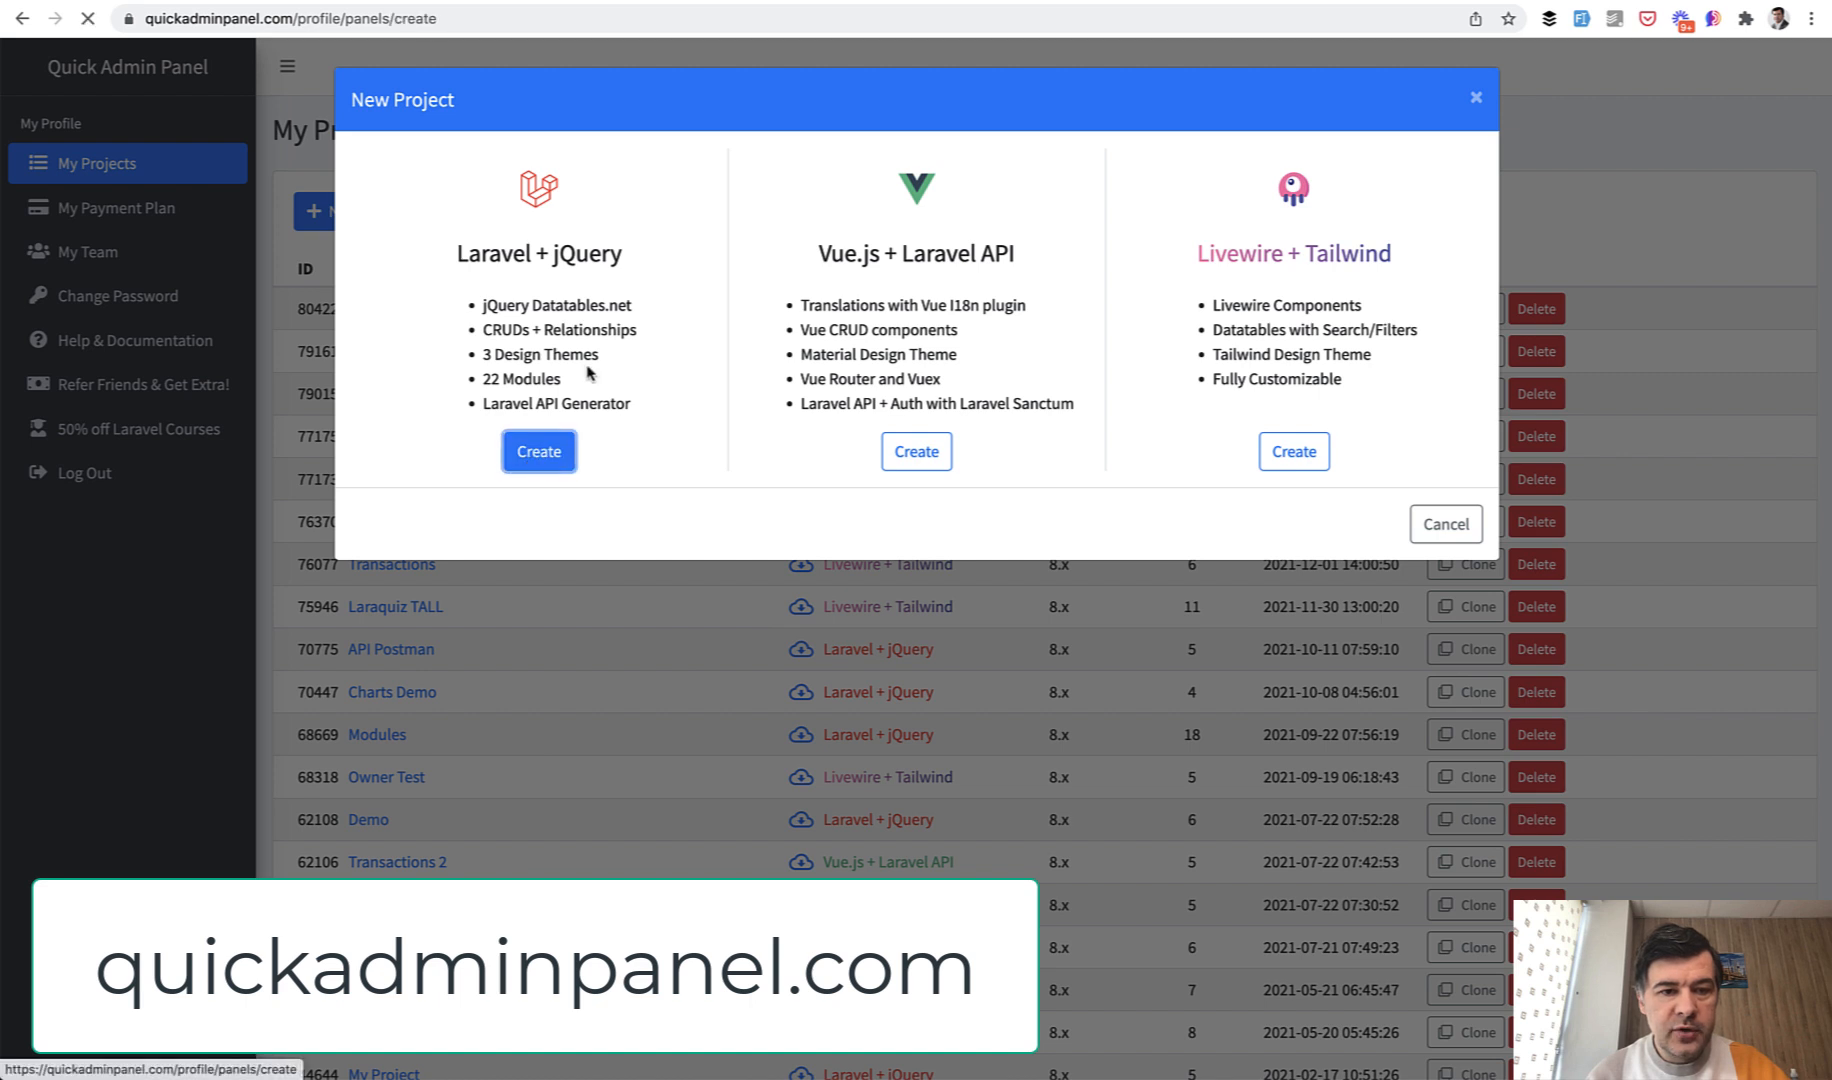